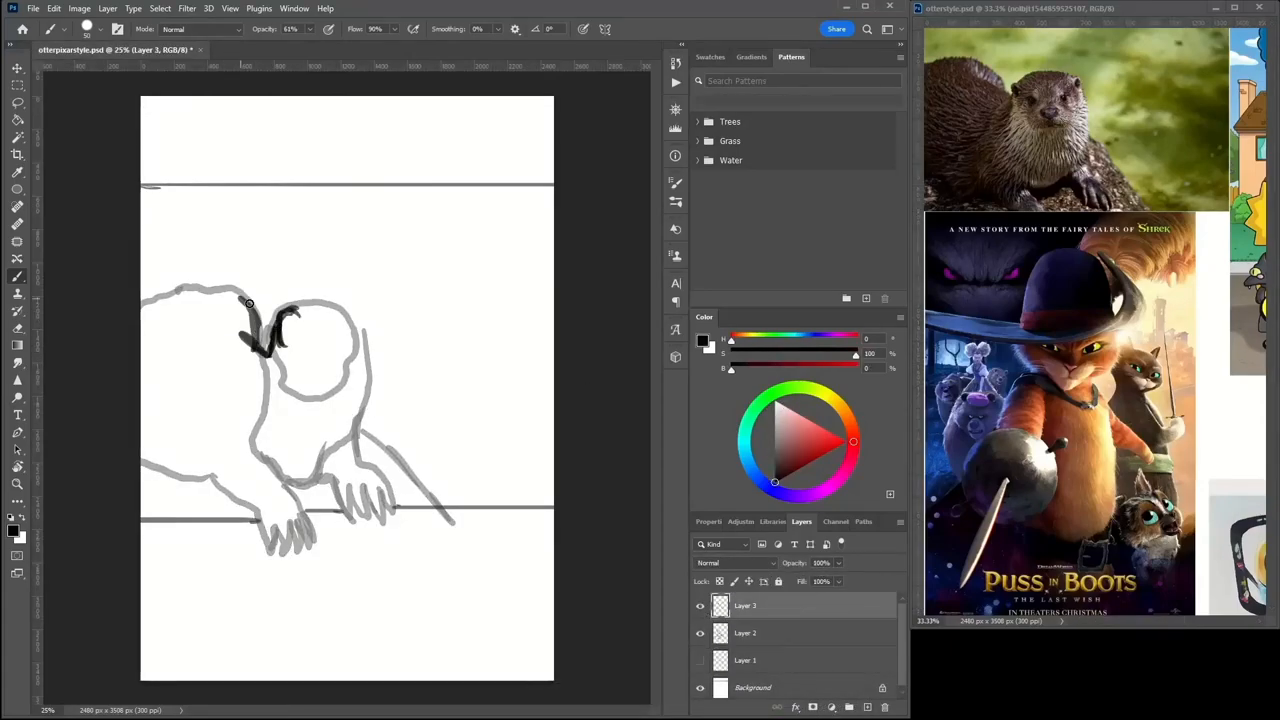
# Sketch dark head outlines, block in the face and paint lighter tones over it
pyautogui.moveTo(260, 300); pyautogui.dragTo(340, 390)
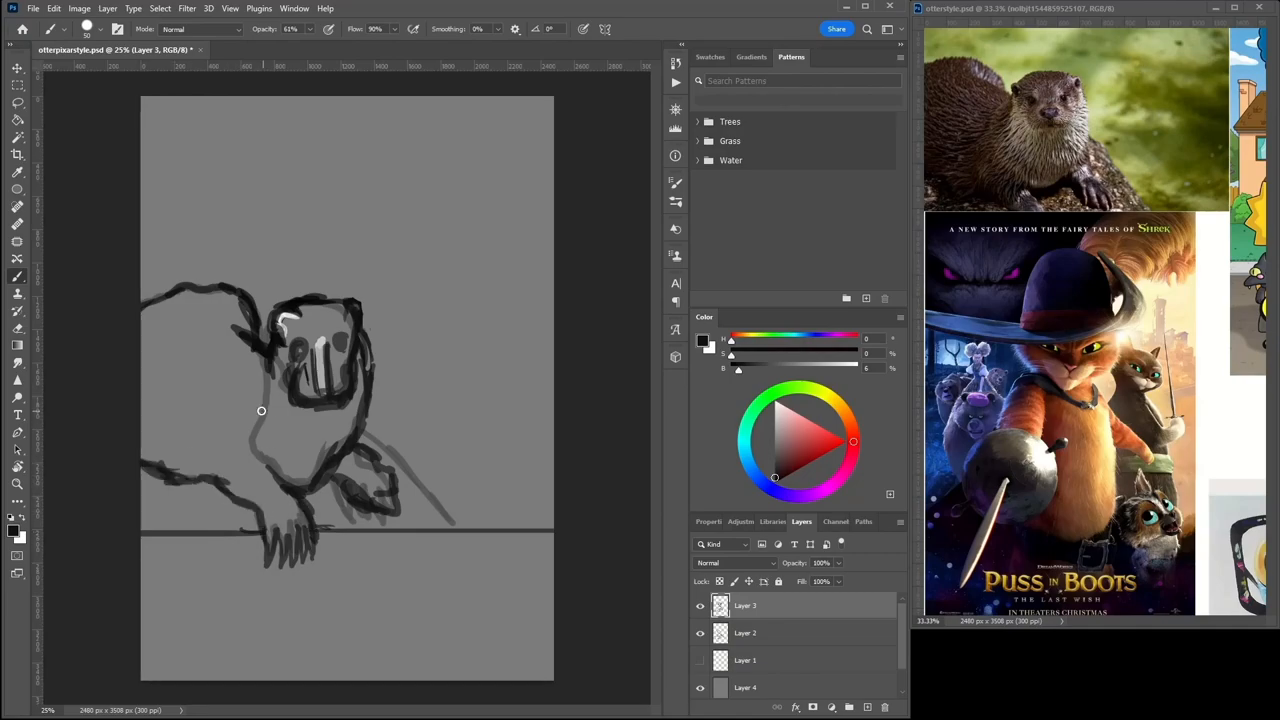
pyautogui.moveTo(260, 410); pyautogui.dragTo(340, 300)
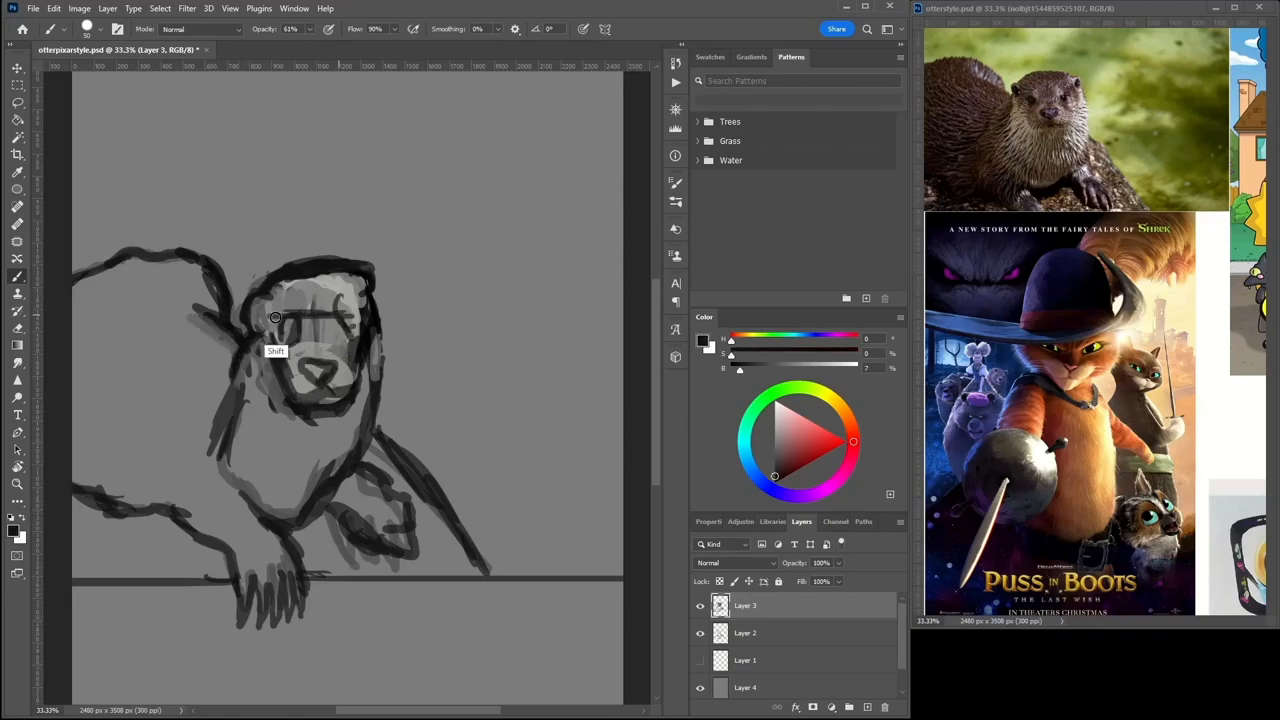
pyautogui.moveTo(276, 318); pyautogui.dragTo(340, 330)
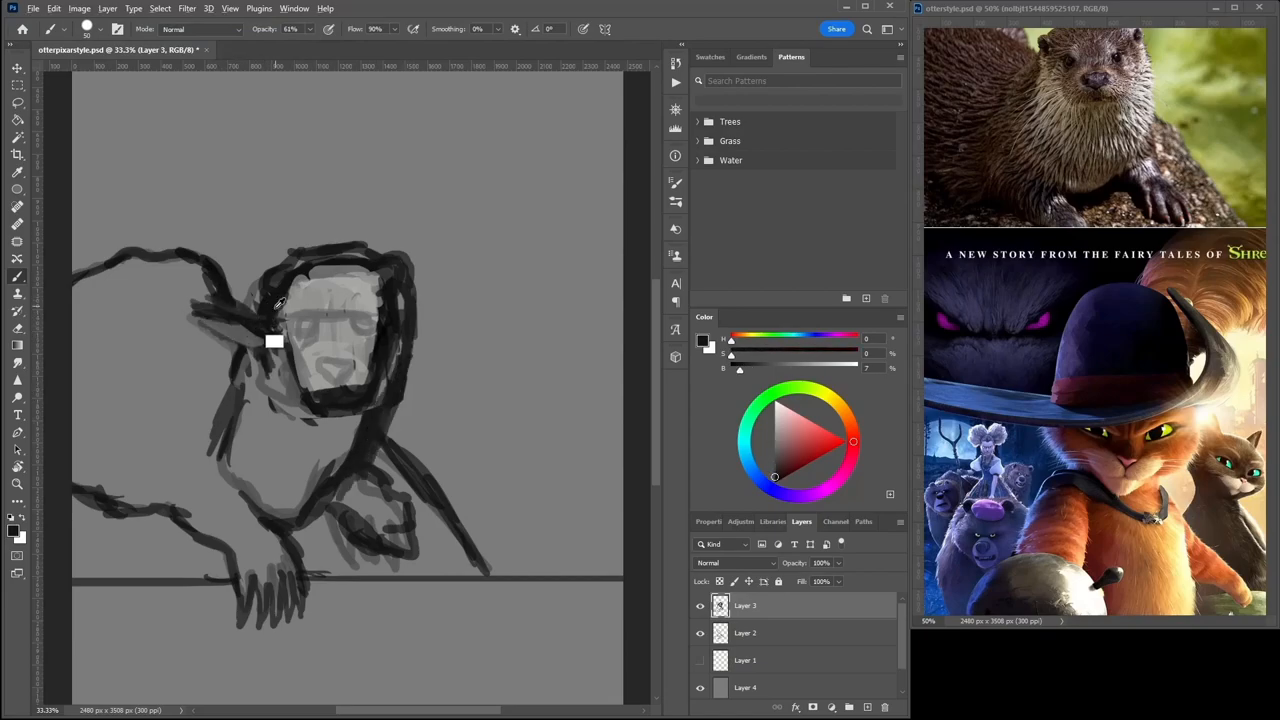
pyautogui.moveTo(280, 300); pyautogui.dragTo(364, 356)
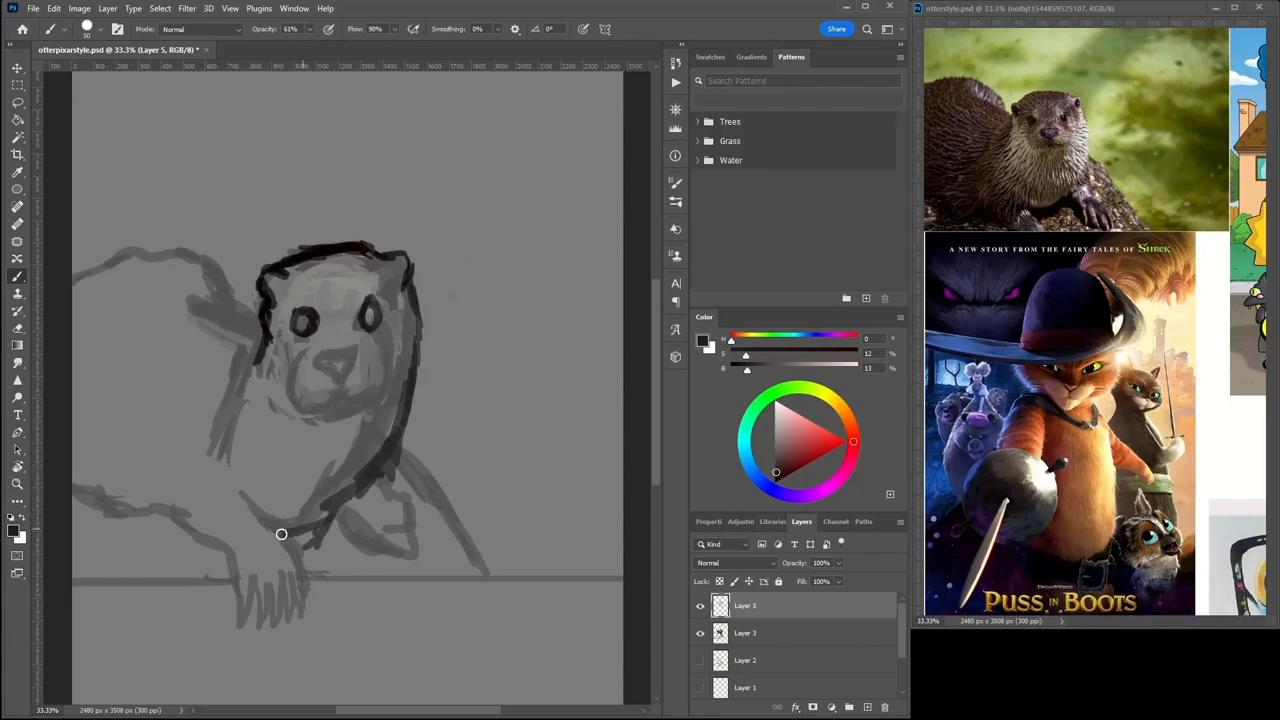
# Outline the eyes, muzzle, rounded ear, neck and body, then shade the chest lighter grey
pyautogui.moveTo(280, 532); pyautogui.dragTo(348, 370)
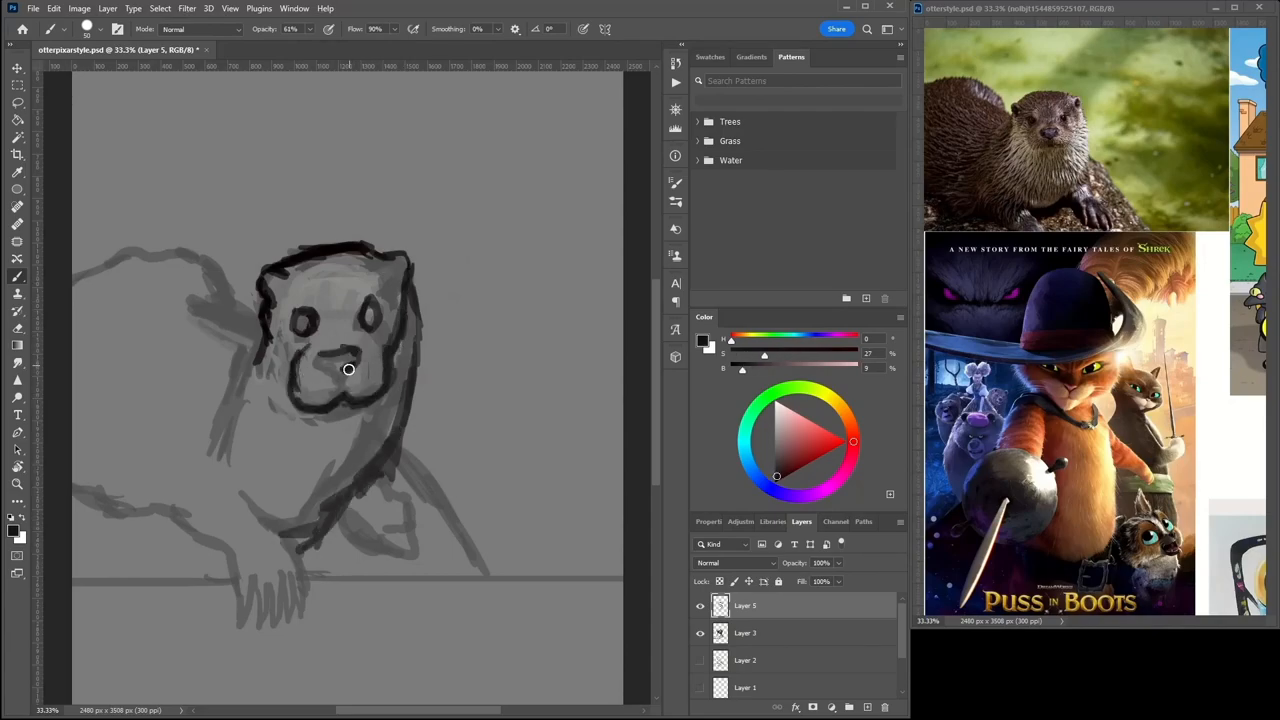
pyautogui.moveTo(348, 368); pyautogui.dragTo(230, 332)
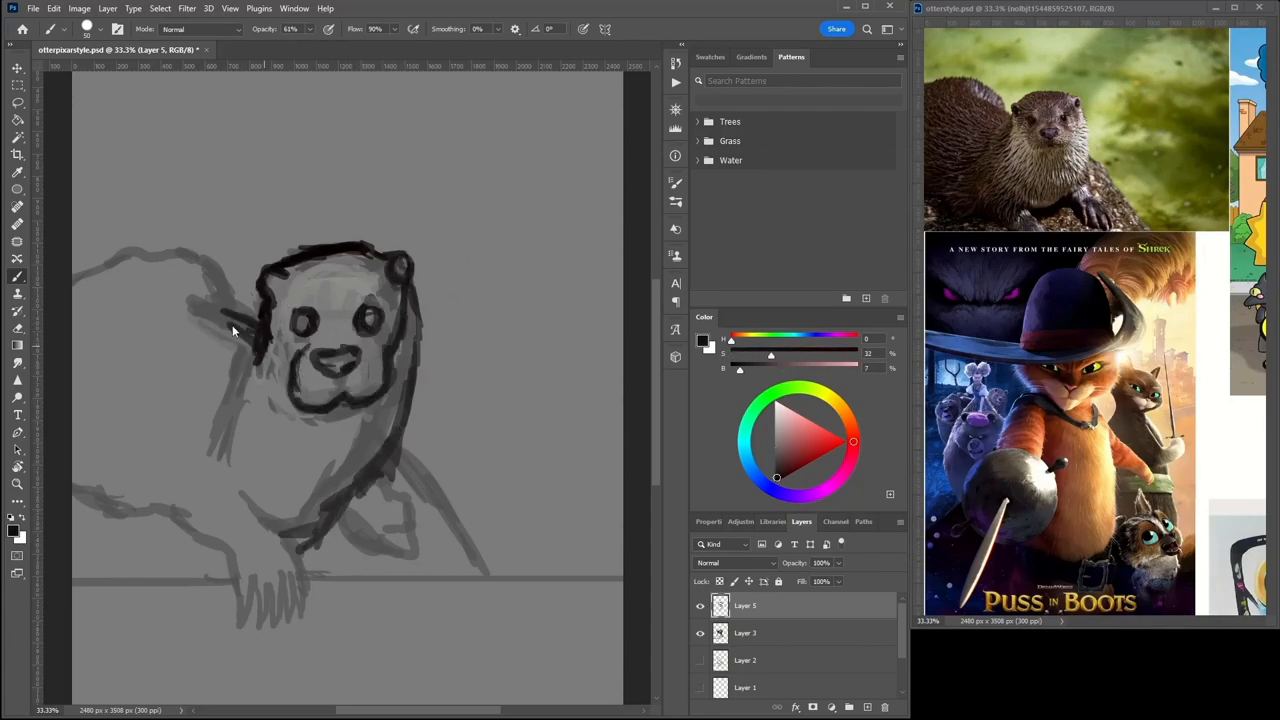
pyautogui.moveTo(230, 330); pyautogui.dragTo(372, 398)
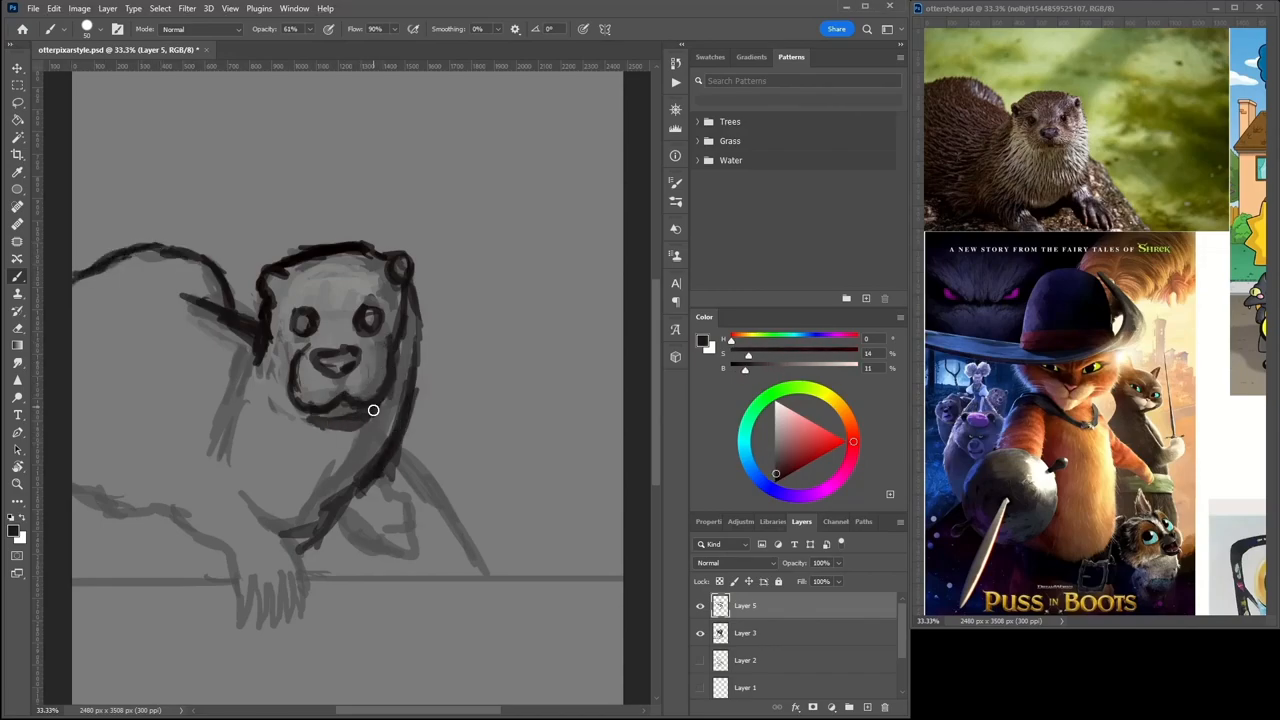
pyautogui.moveTo(372, 410); pyautogui.dragTo(314, 404)
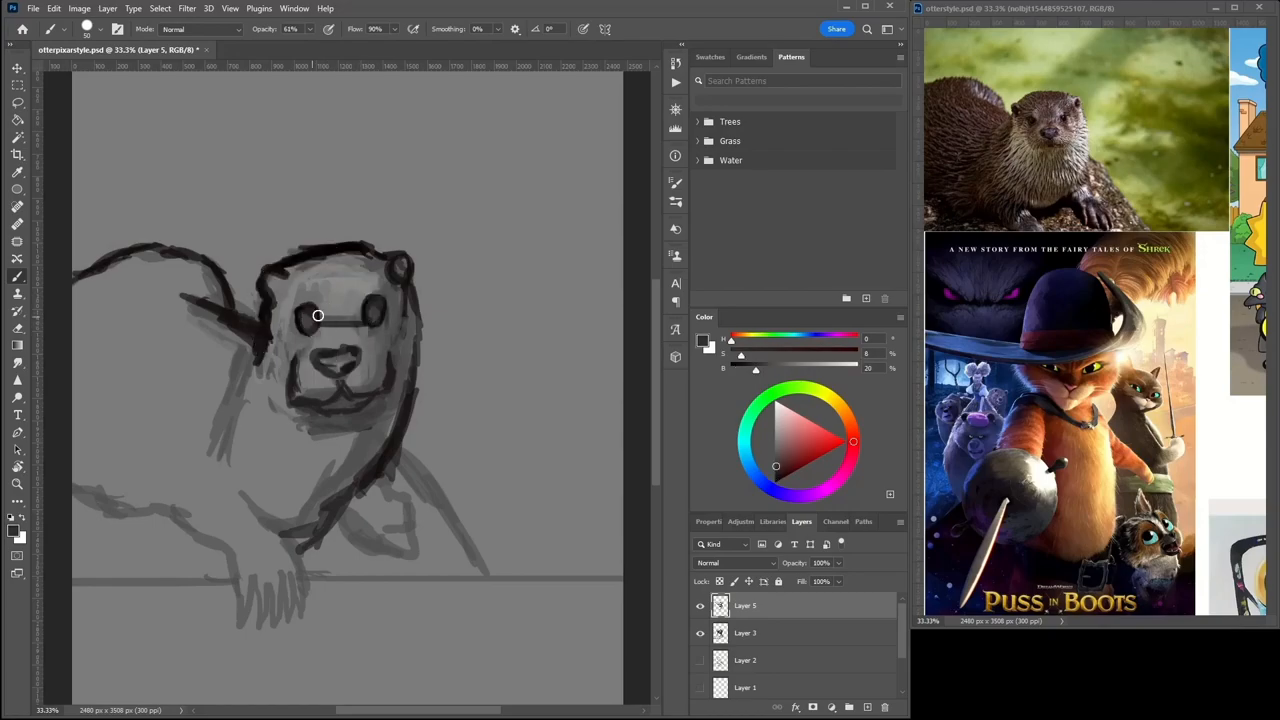
pyautogui.moveTo(318, 316); pyautogui.dragTo(380, 390)
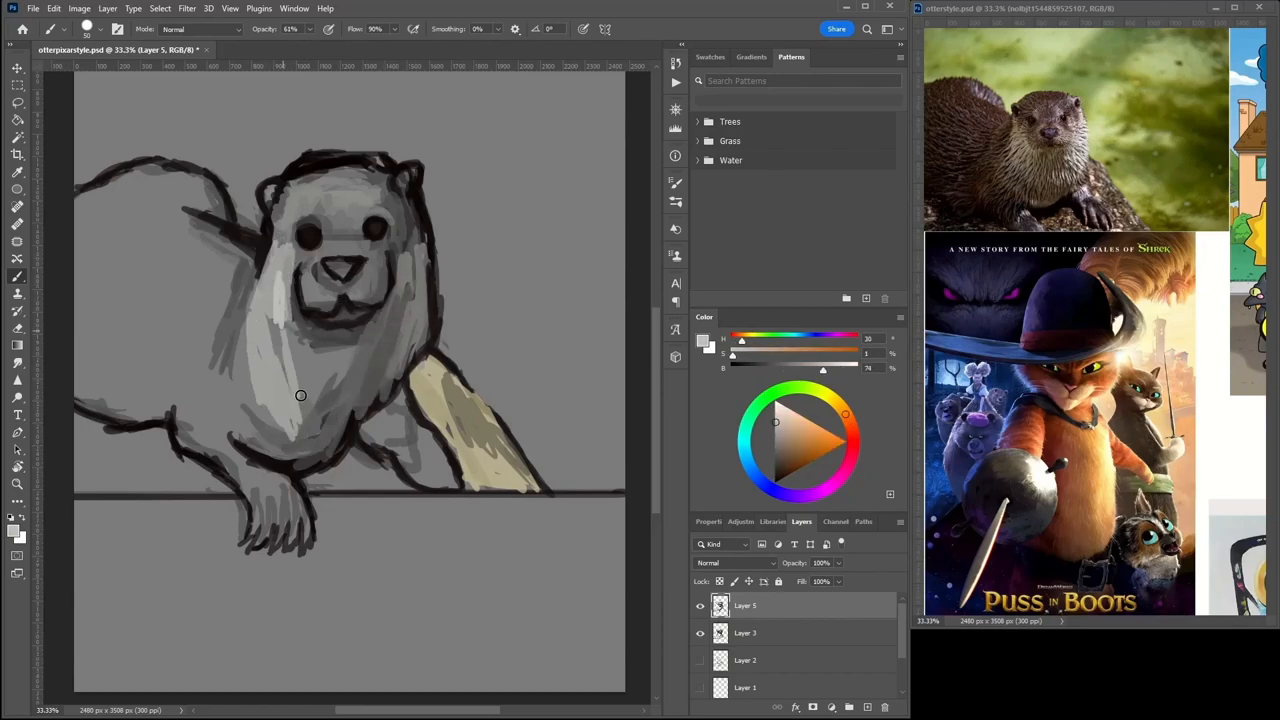
pyautogui.moveTo(300, 396); pyautogui.dragTo(240, 338)
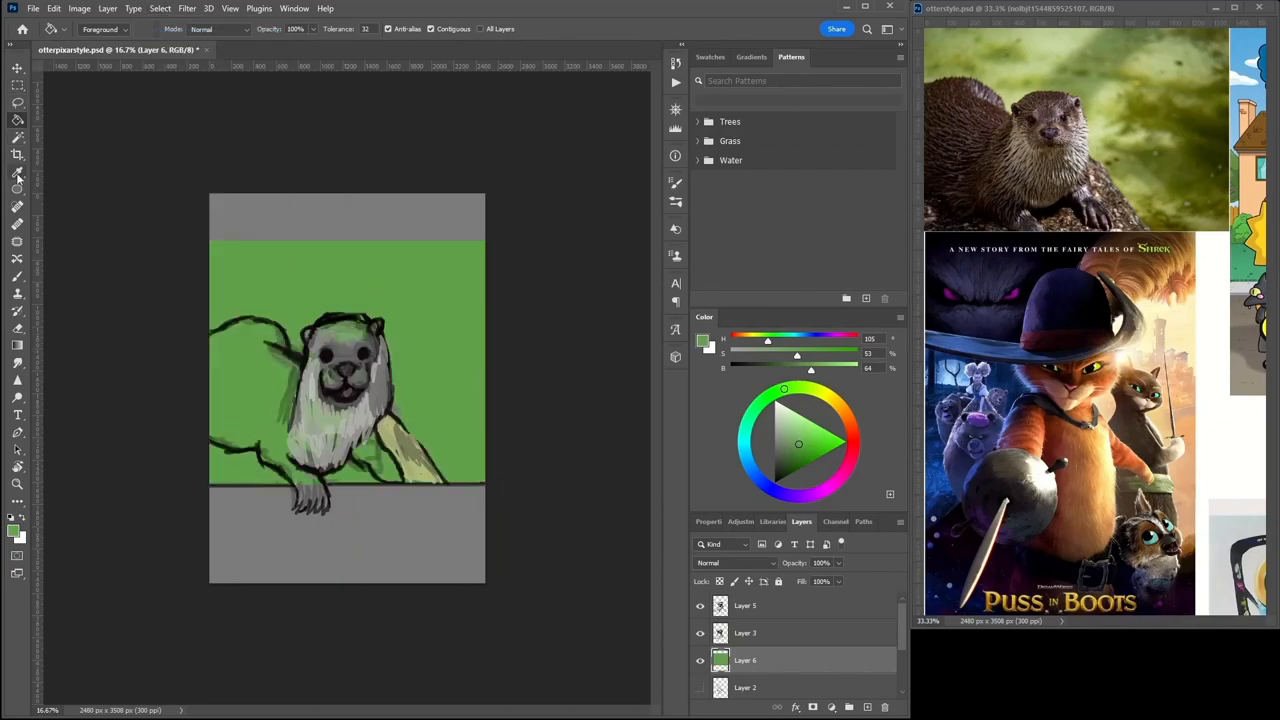
# Fill the background layer with green using the Paint Bucket
pyautogui.click(16, 172)
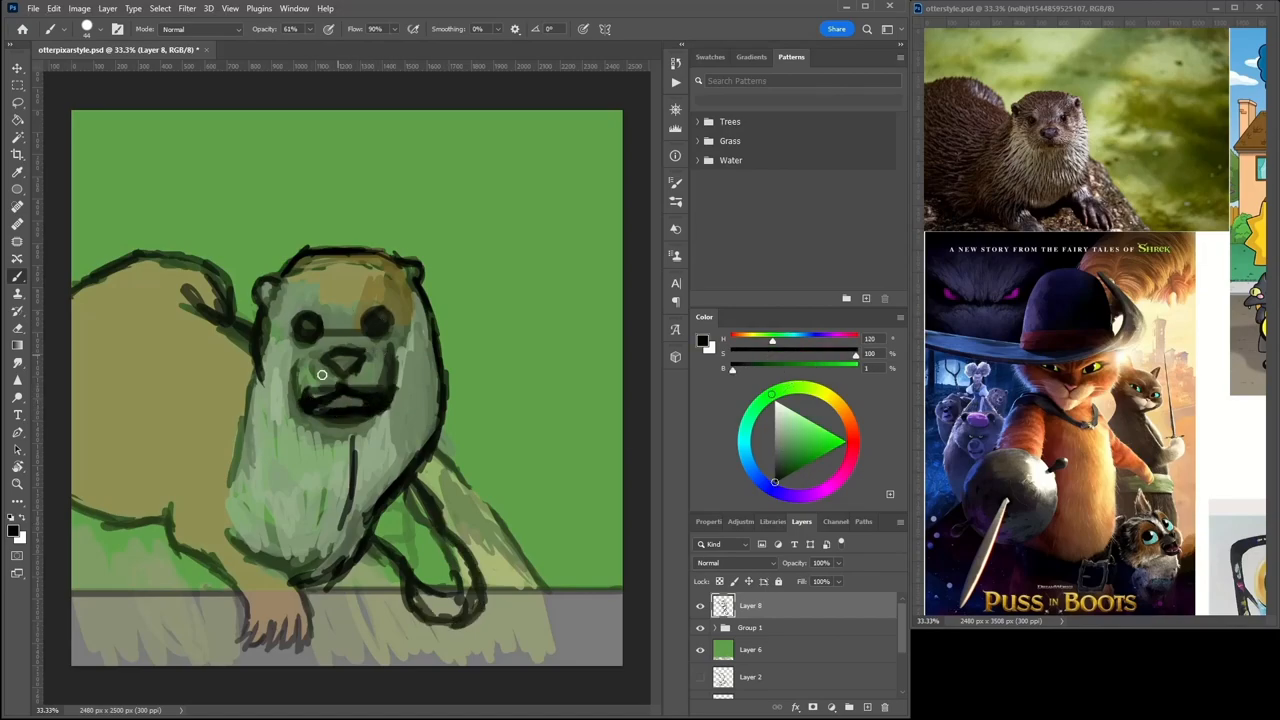
# Paint brown tones over the face with shiny eyes and nose, selecting layers for the chest fur
pyautogui.moveTo(322, 374); pyautogui.dragTo(328, 248)
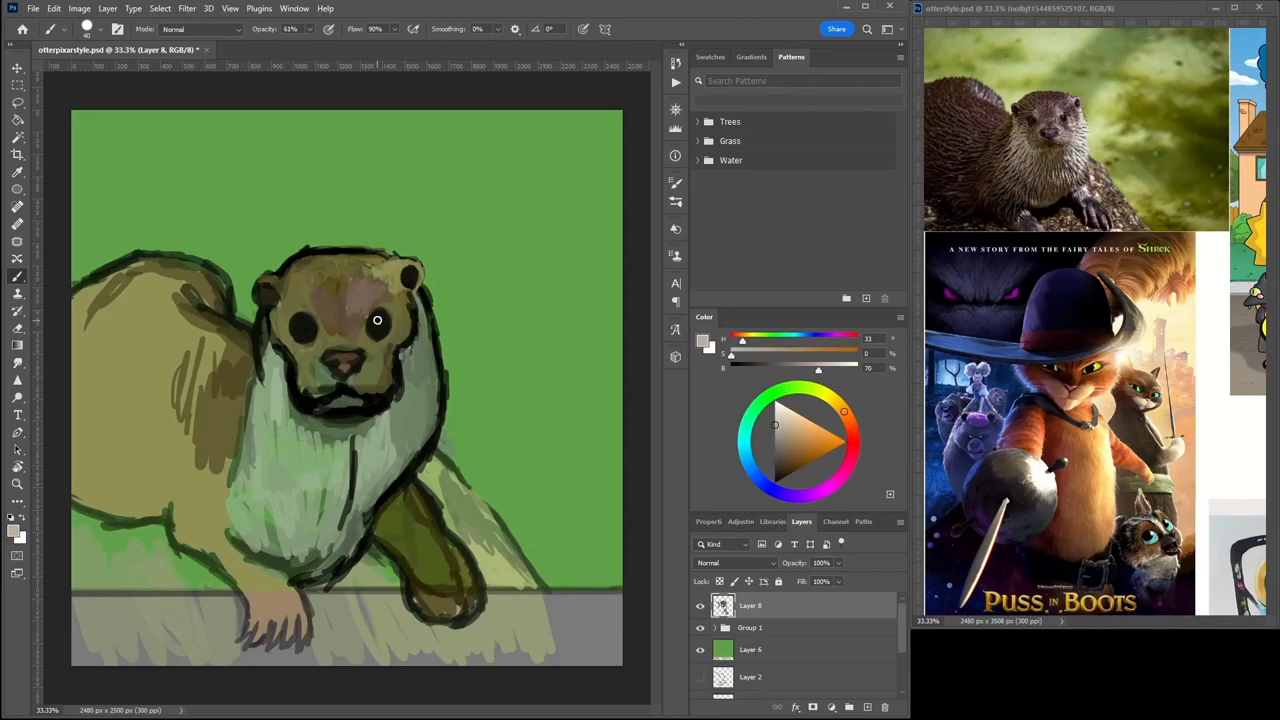
pyautogui.moveTo(376, 320); pyautogui.dragTo(312, 286)
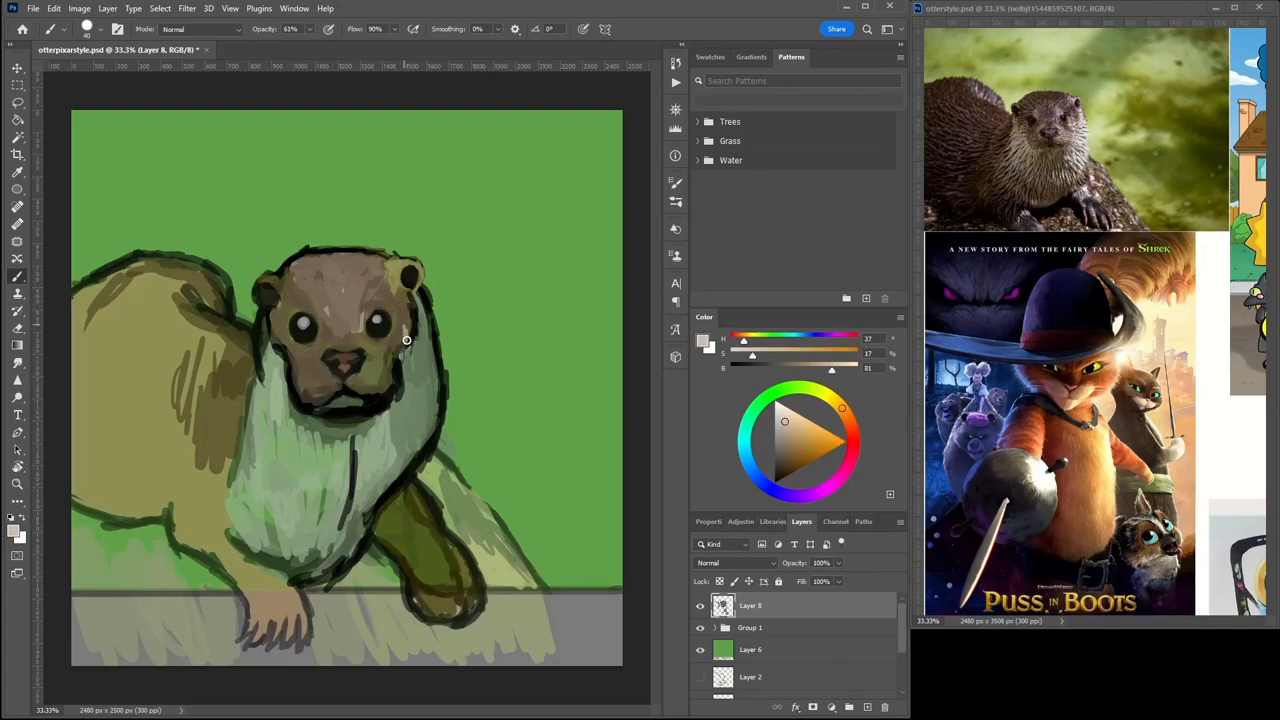
pyautogui.click(776, 480)
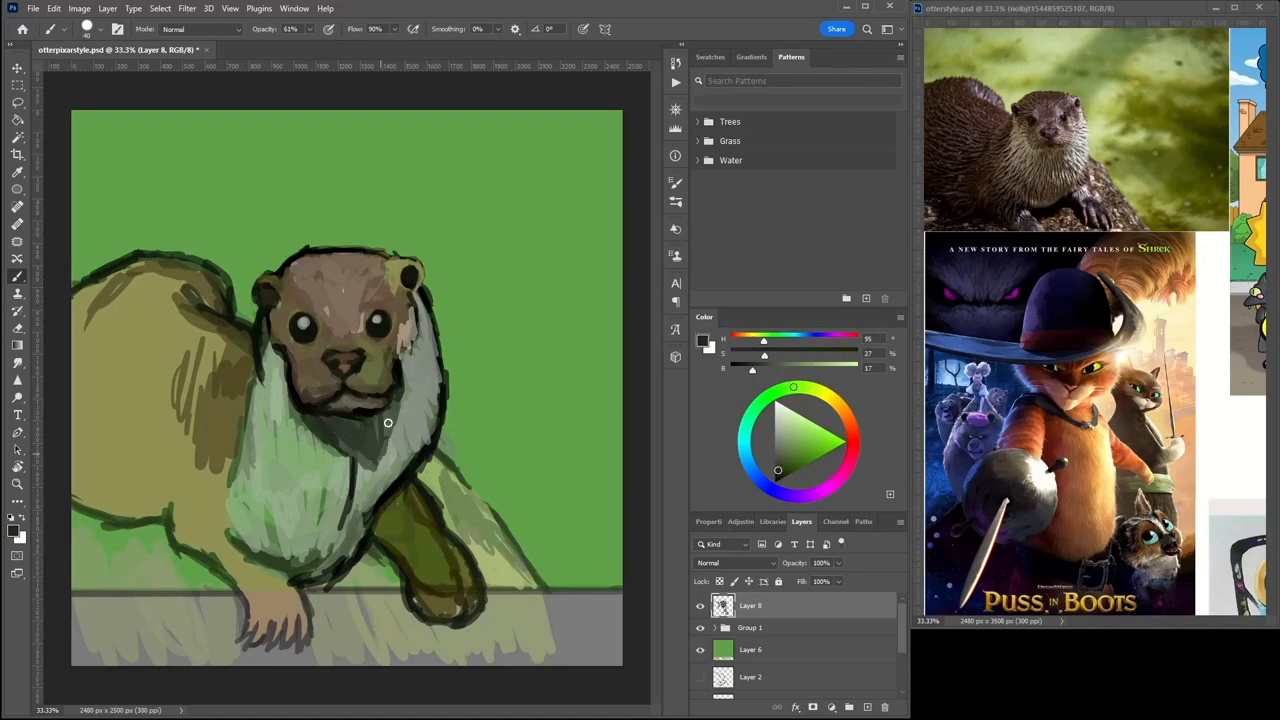
pyautogui.click(784, 430)
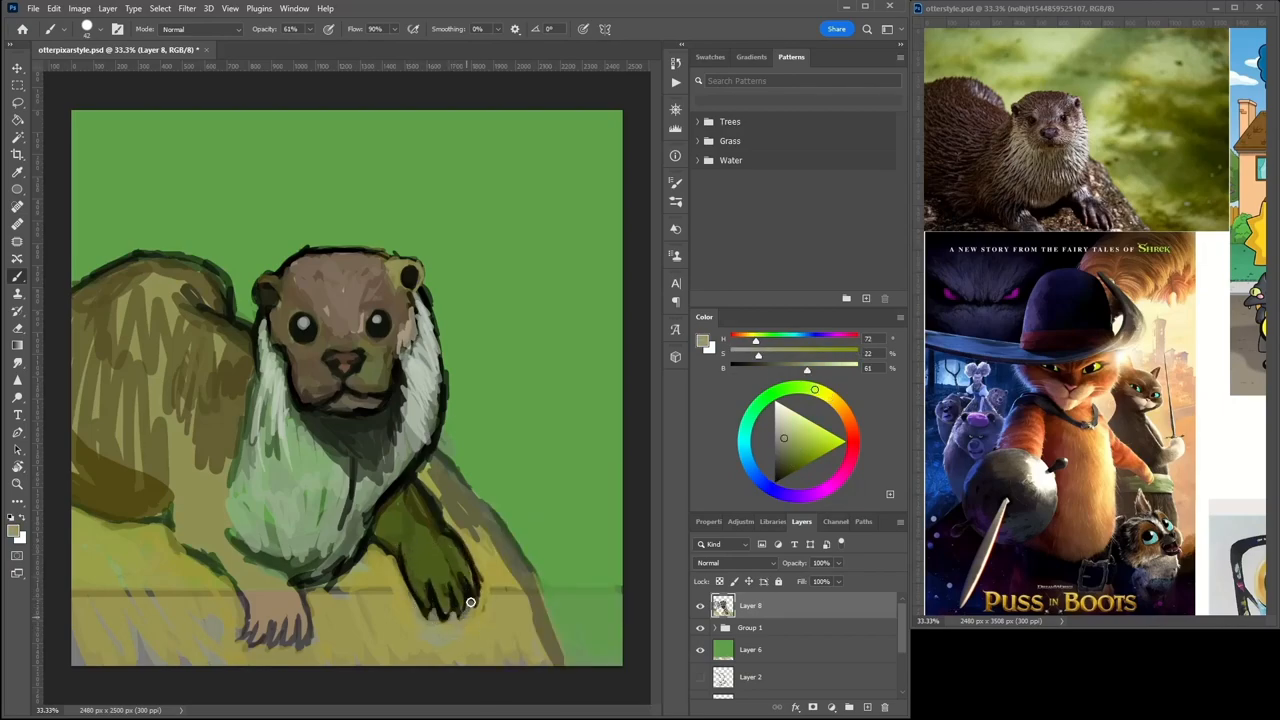
# Paint the rock beneath the otter, darken the front paw brown and pick pale green for trees
pyautogui.moveTo(470, 600); pyautogui.dragTo(408, 474)
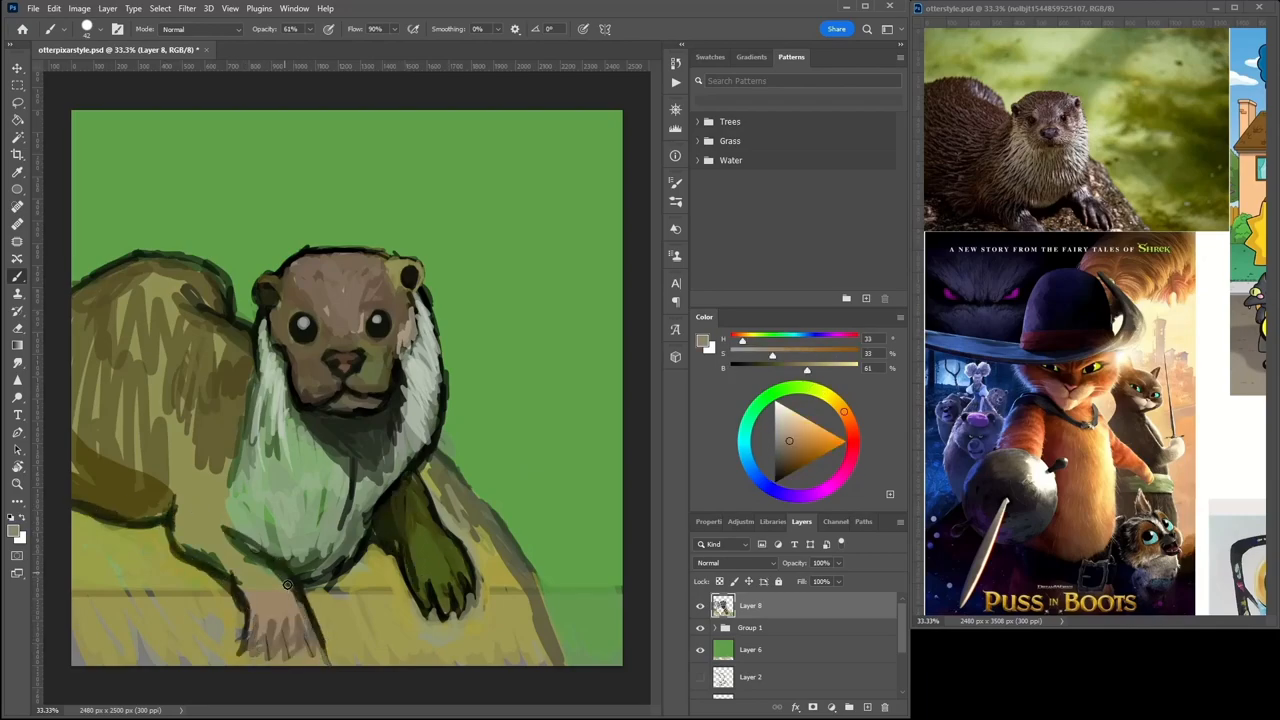
pyautogui.click(776, 476)
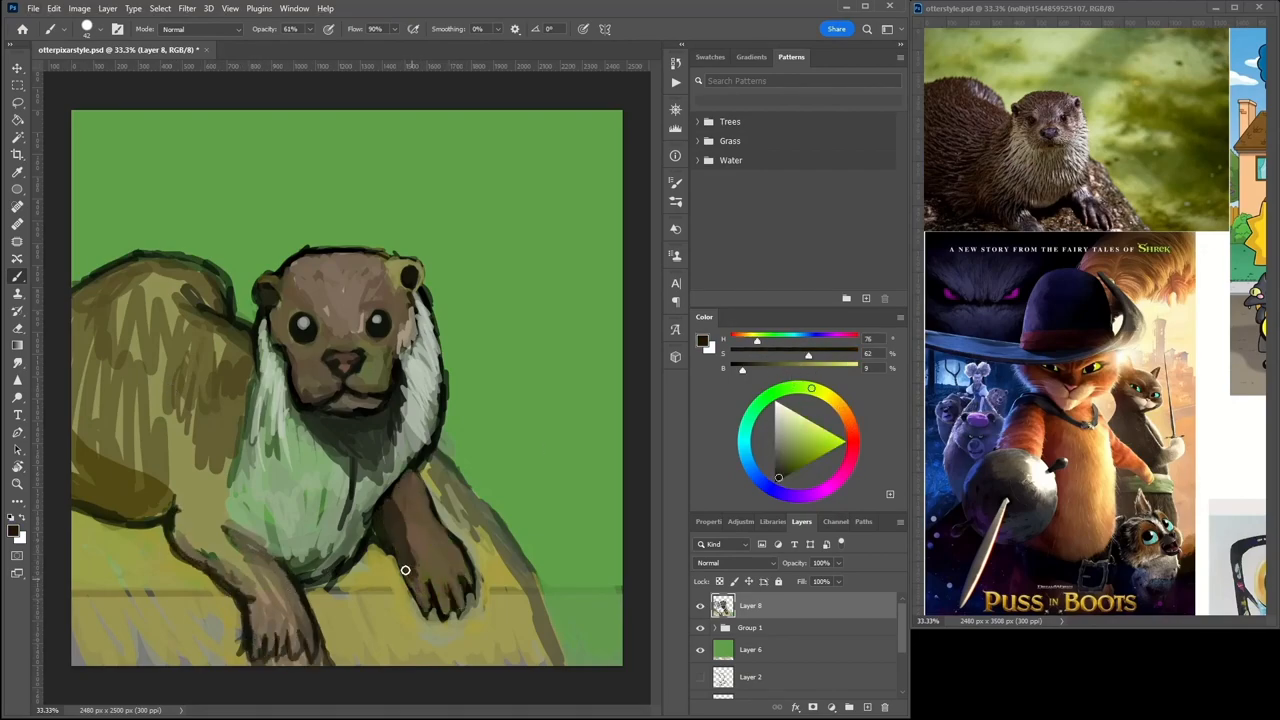
pyautogui.moveTo(404, 570); pyautogui.dragTo(236, 604)
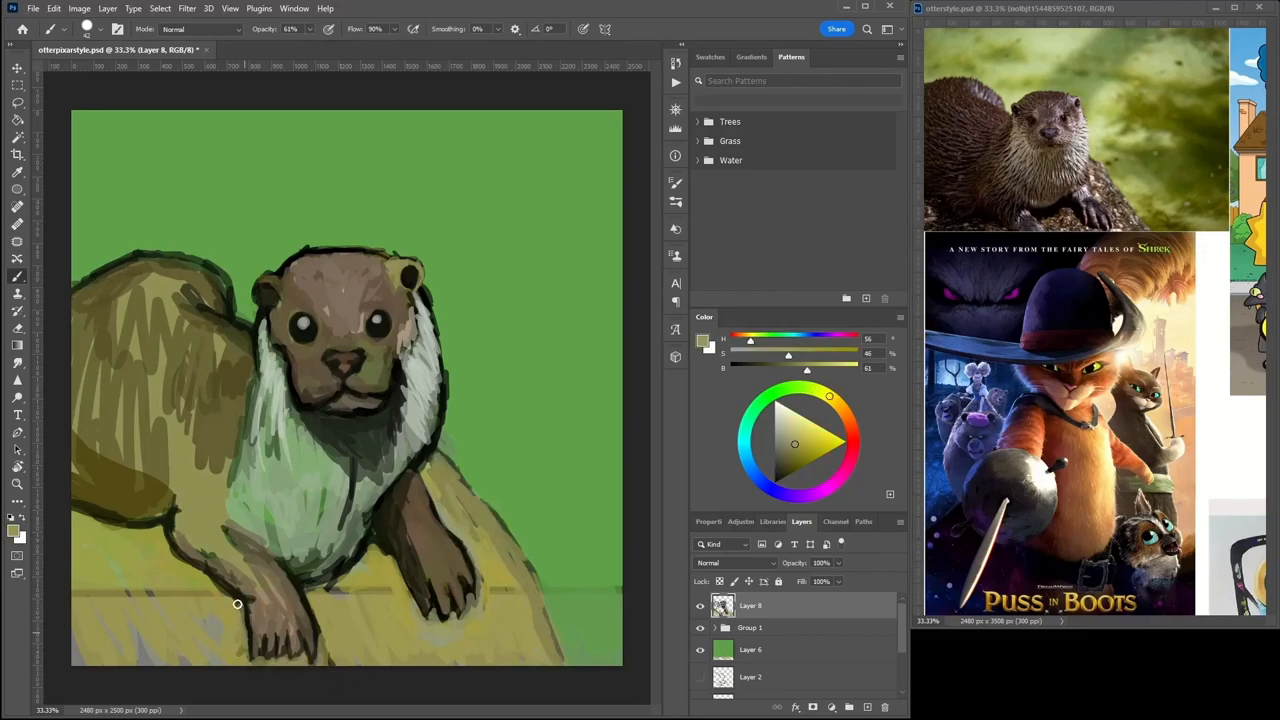
pyautogui.click(850, 428)
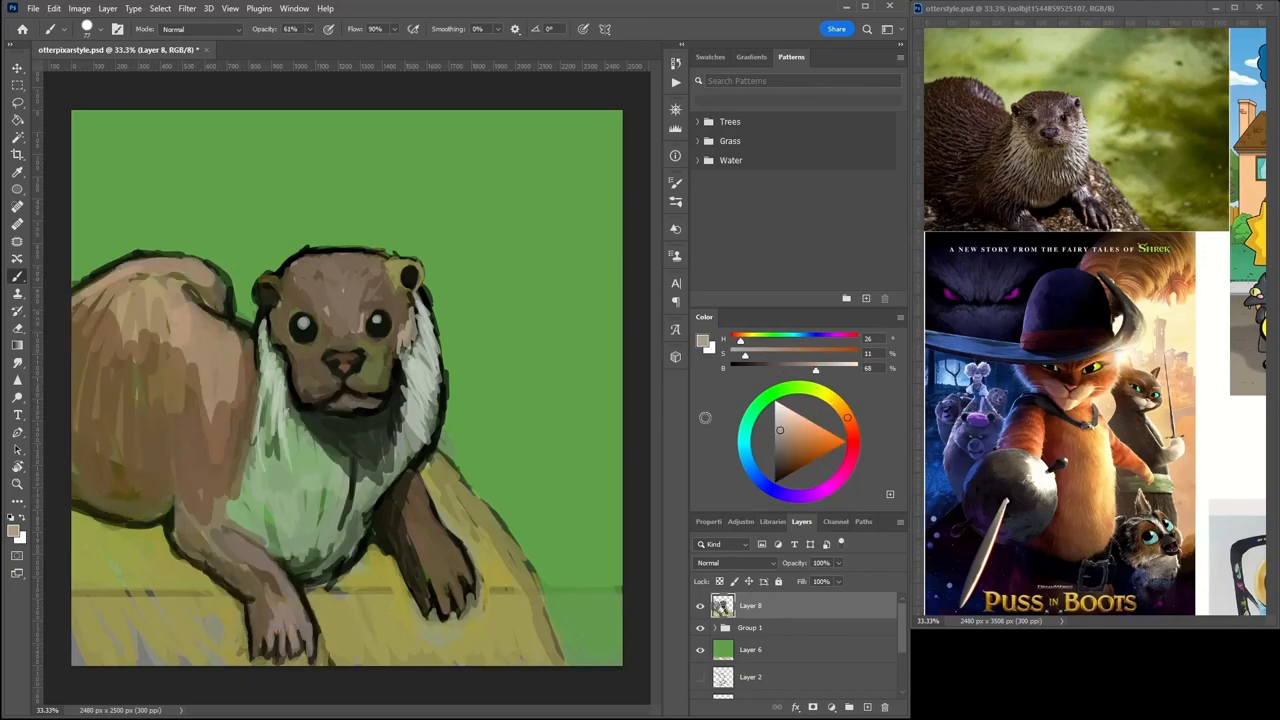
pyautogui.click(370, 304)
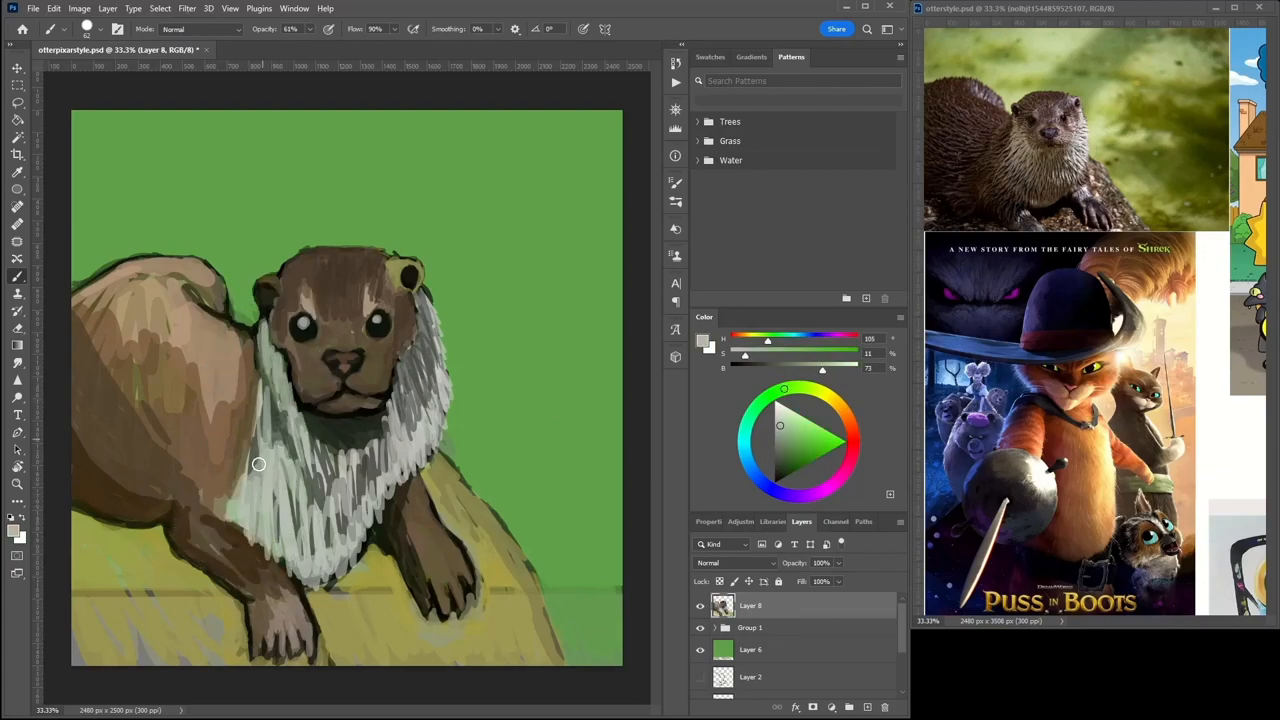
pyautogui.click(430, 316)
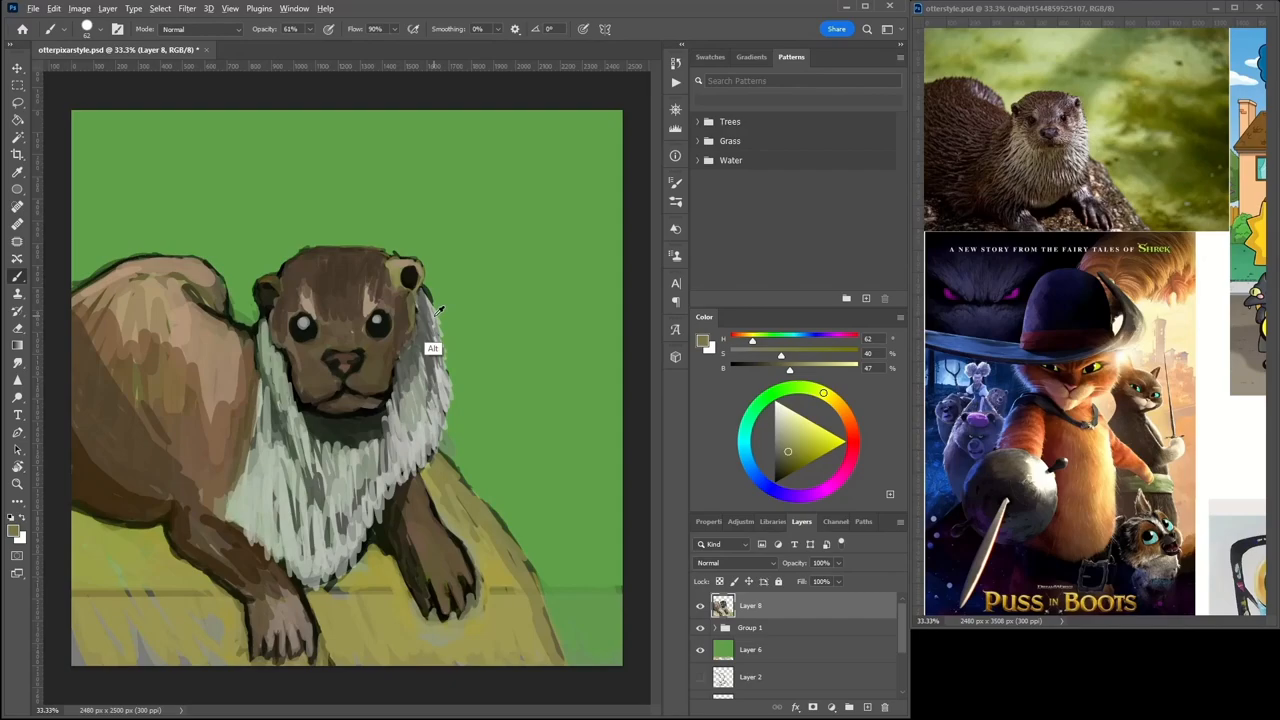
pyautogui.click(324, 348)
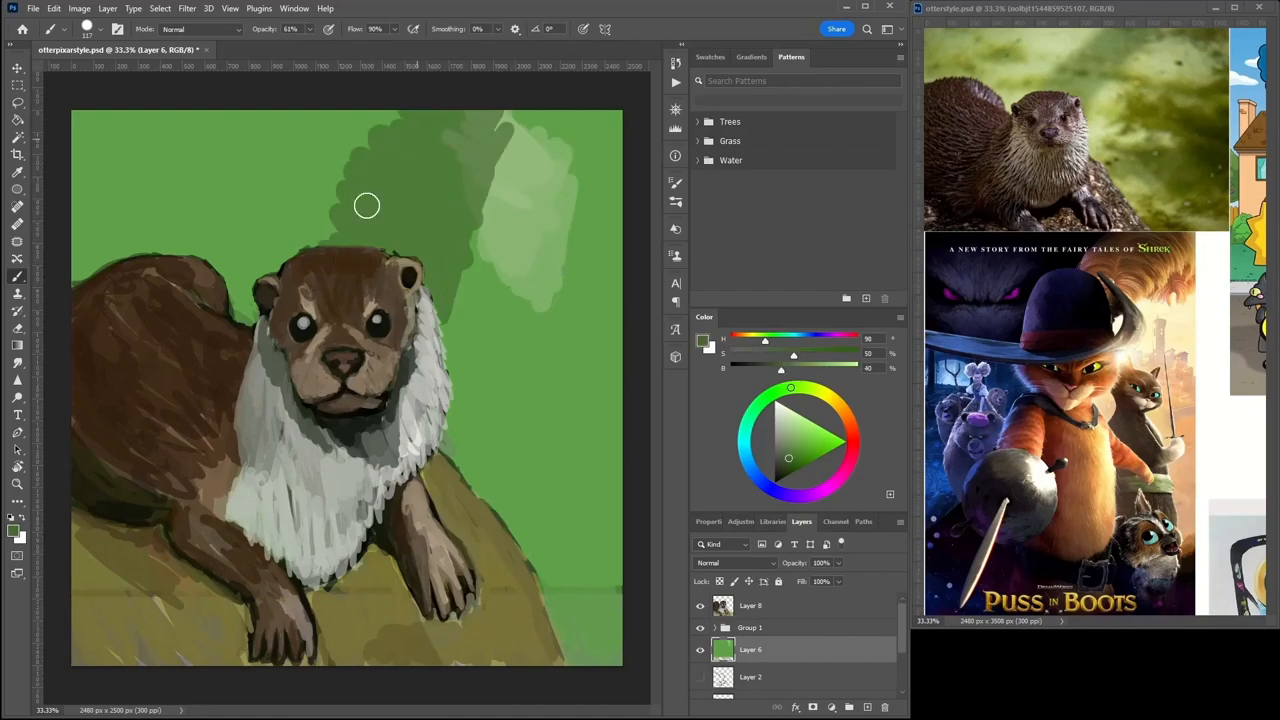
# Paint light green tree shapes, pale trunks and top-right foliage strokes on Layer 6
pyautogui.moveTo(366, 206); pyautogui.dragTo(236, 132)
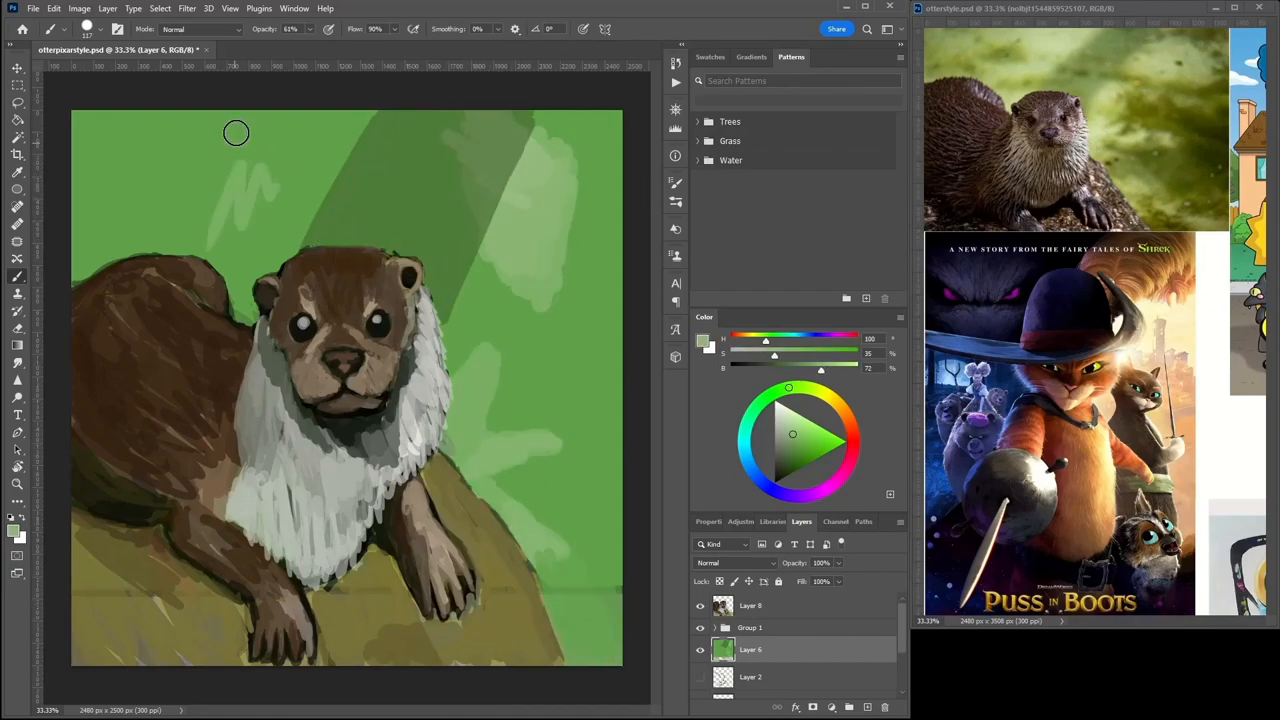
pyautogui.moveTo(236, 132); pyautogui.dragTo(78, 208)
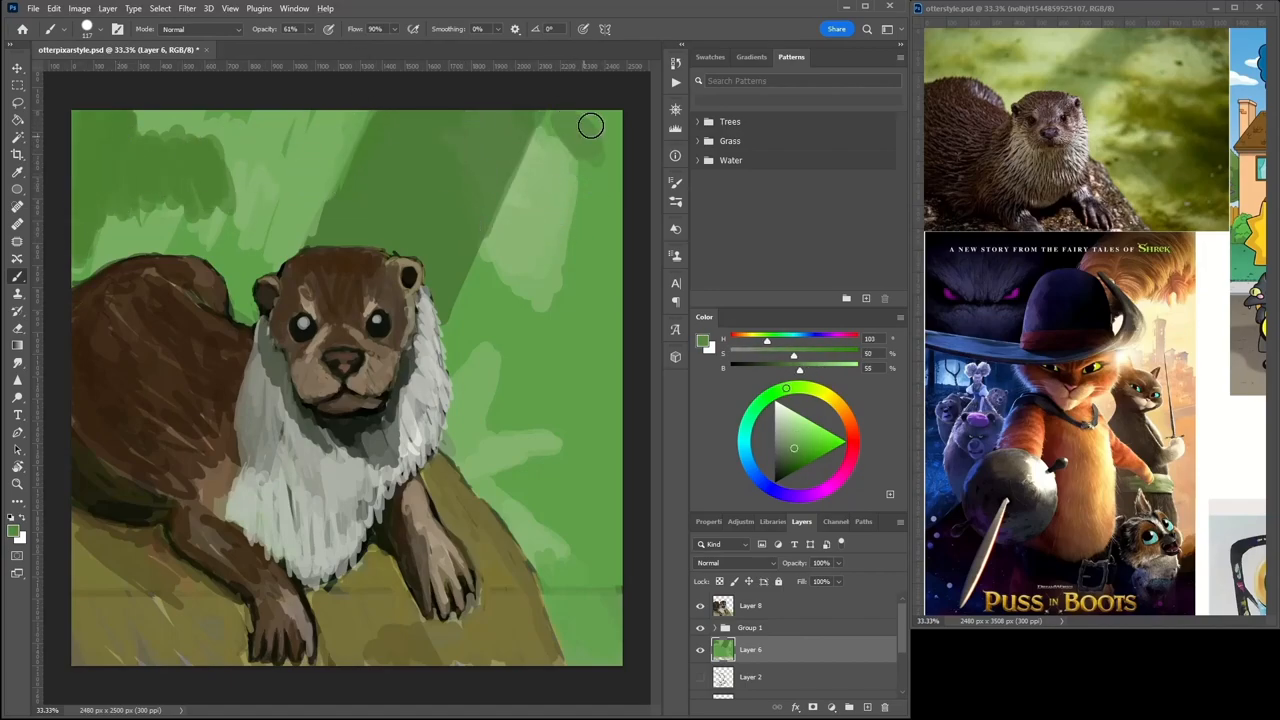
pyautogui.moveTo(590, 126); pyautogui.dragTo(476, 268)
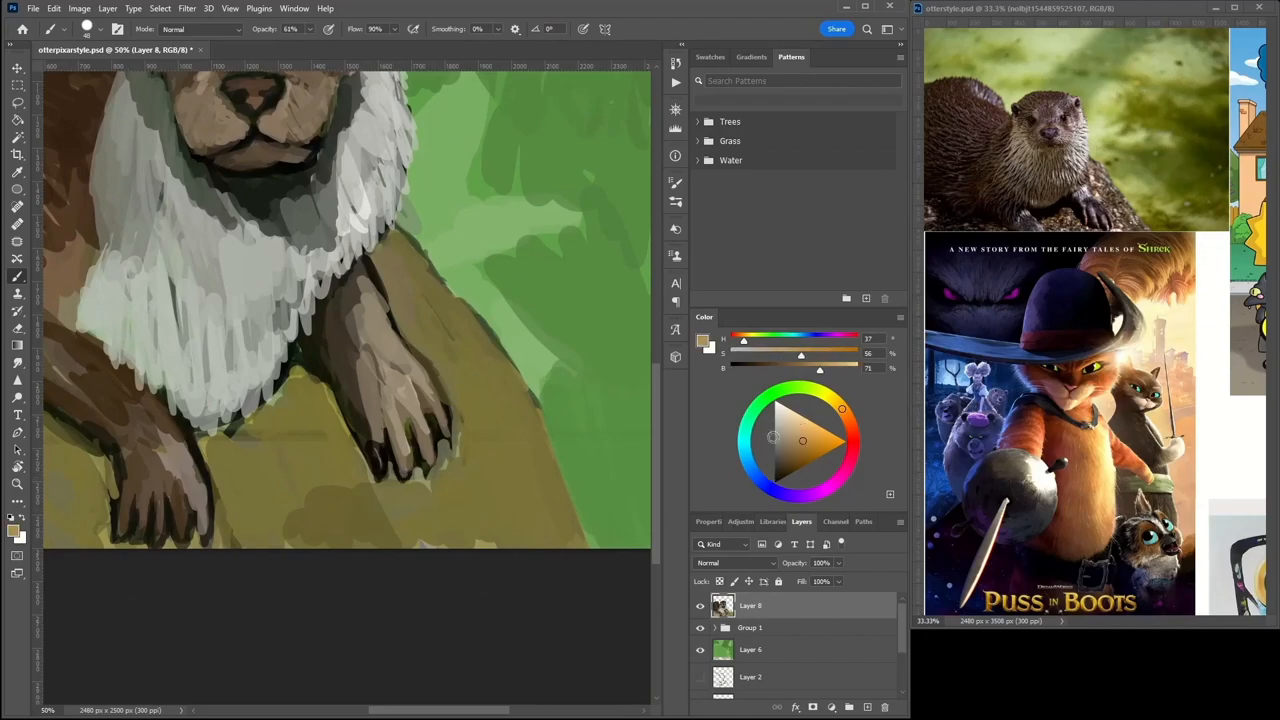
# Pick a light colour and paint lighter fur strokes over the white chest
pyautogui.click(400, 464)
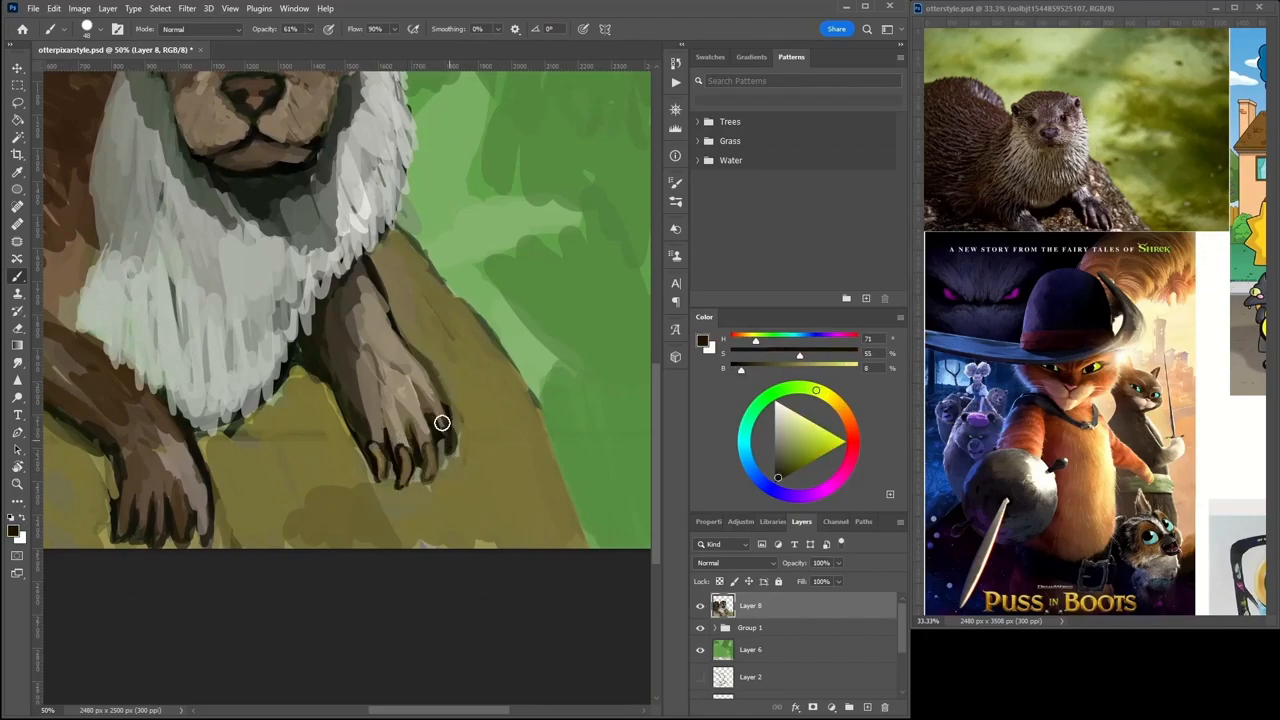
pyautogui.click(318, 338)
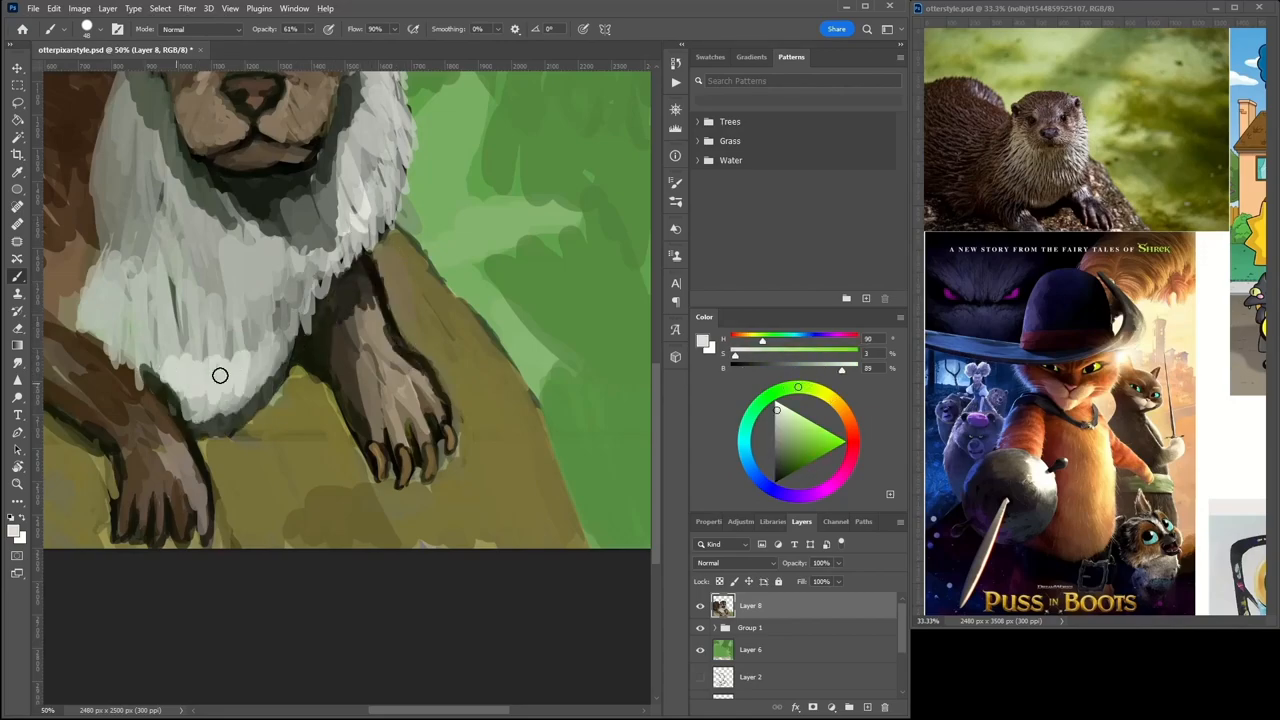
pyautogui.moveTo(220, 376); pyautogui.dragTo(378, 144)
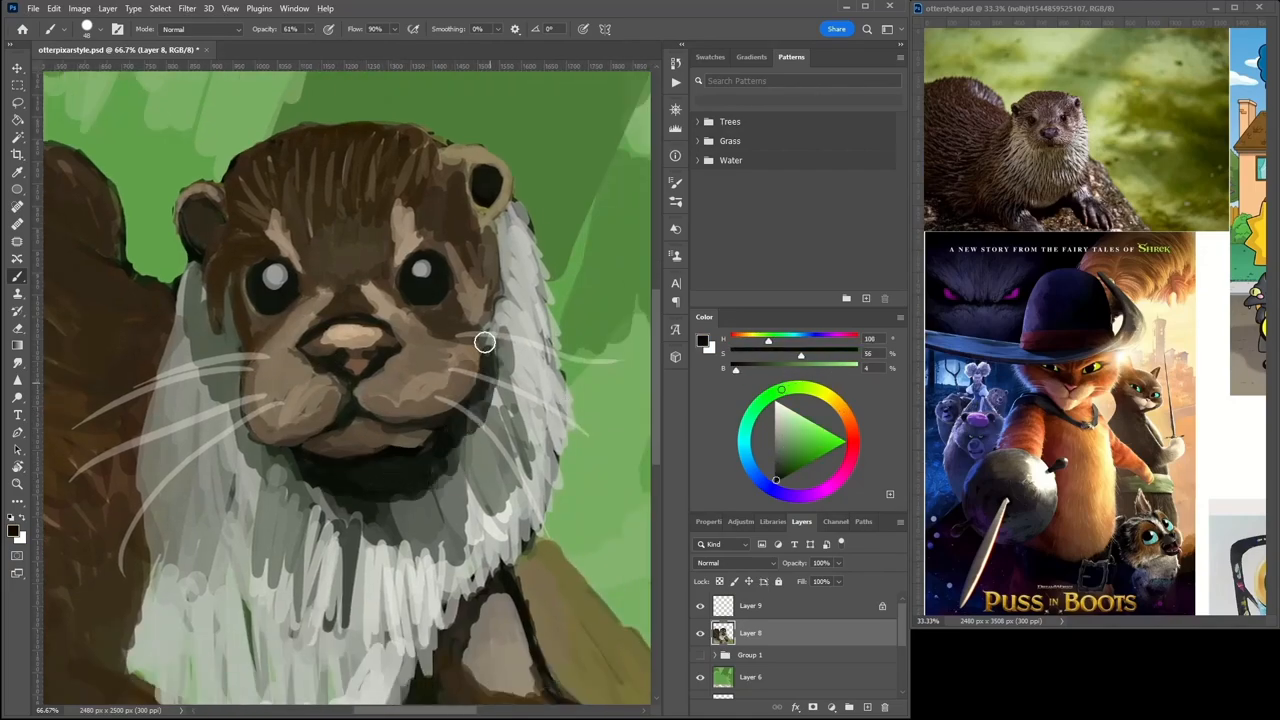
# Shade the claws on the right paw and add pale highlights to them
pyautogui.scroll(-3)
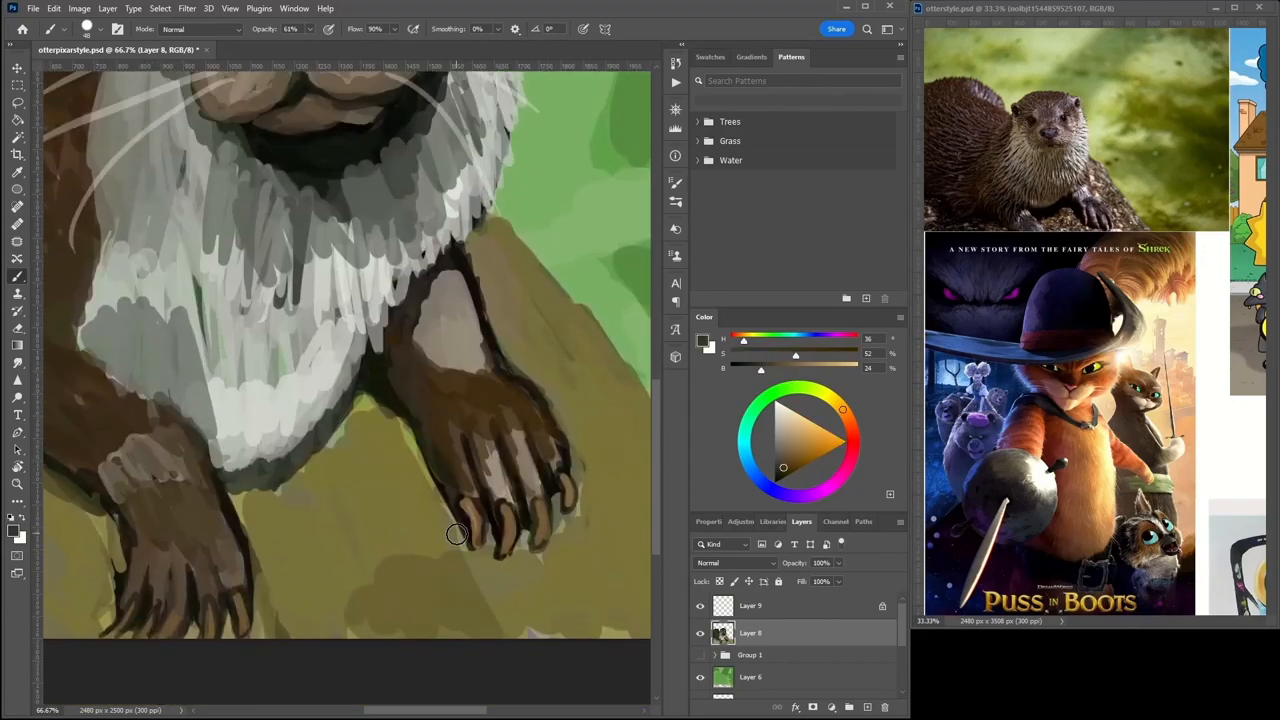
pyautogui.moveTo(456, 532); pyautogui.dragTo(396, 388)
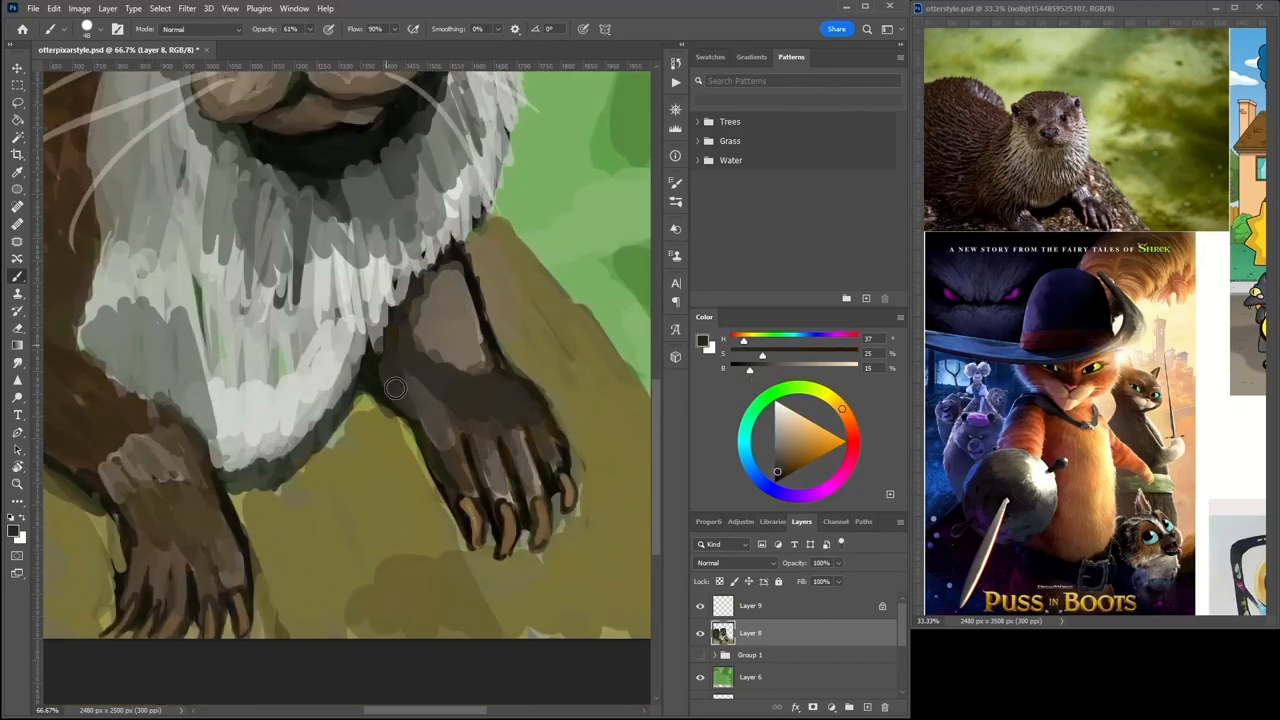
pyautogui.moveTo(396, 388); pyautogui.dragTo(436, 308)
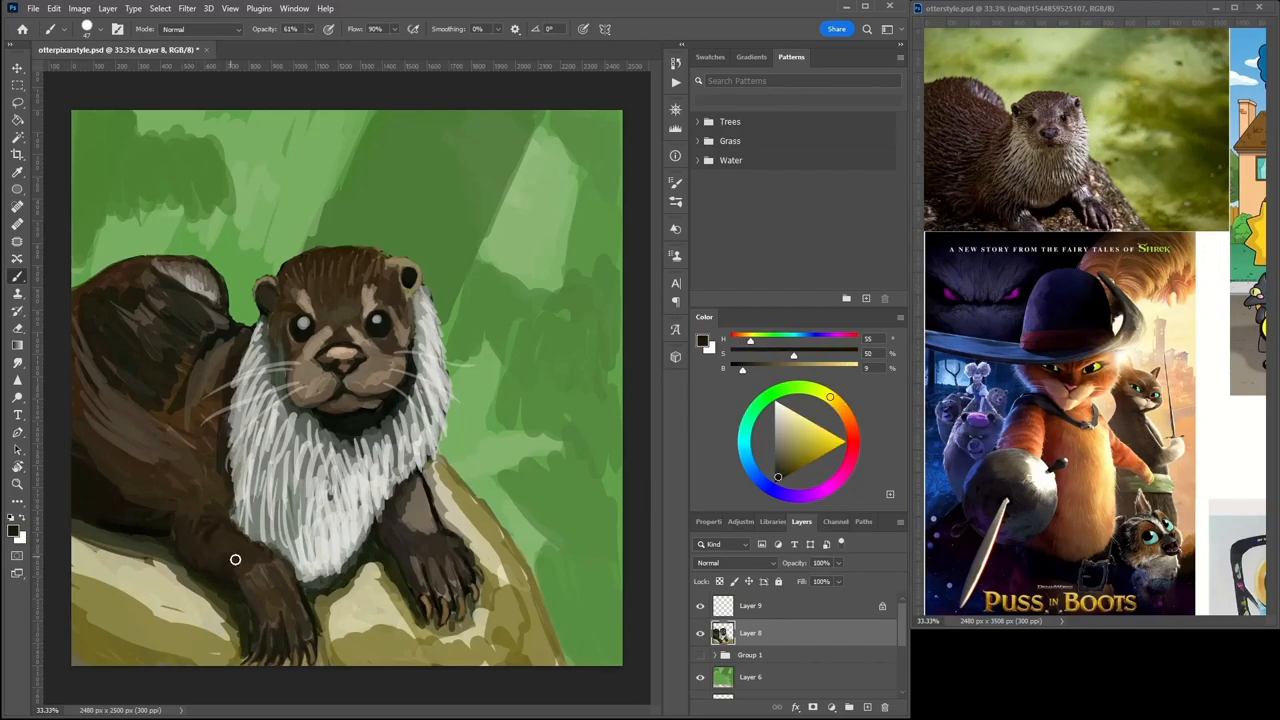
# Pick grey-brown fur colours and stroke fur texture along the otter's back and tail
pyautogui.click(410, 524)
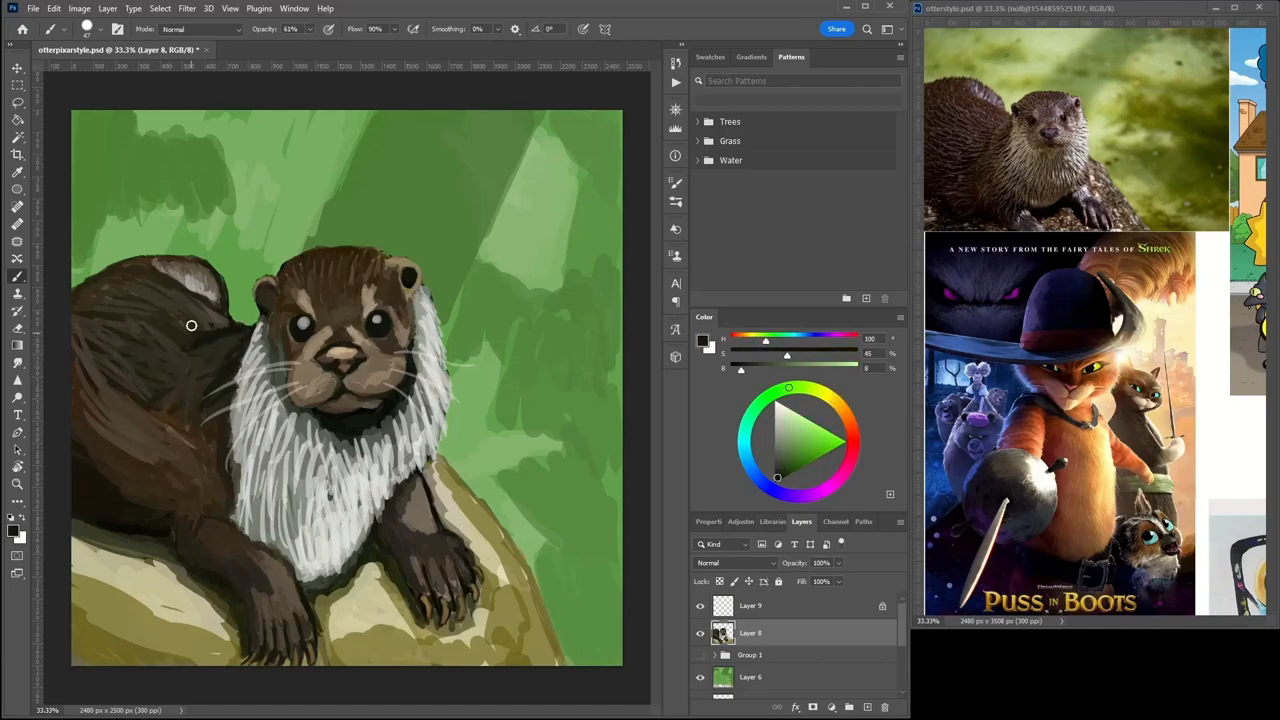
pyautogui.click(834, 400)
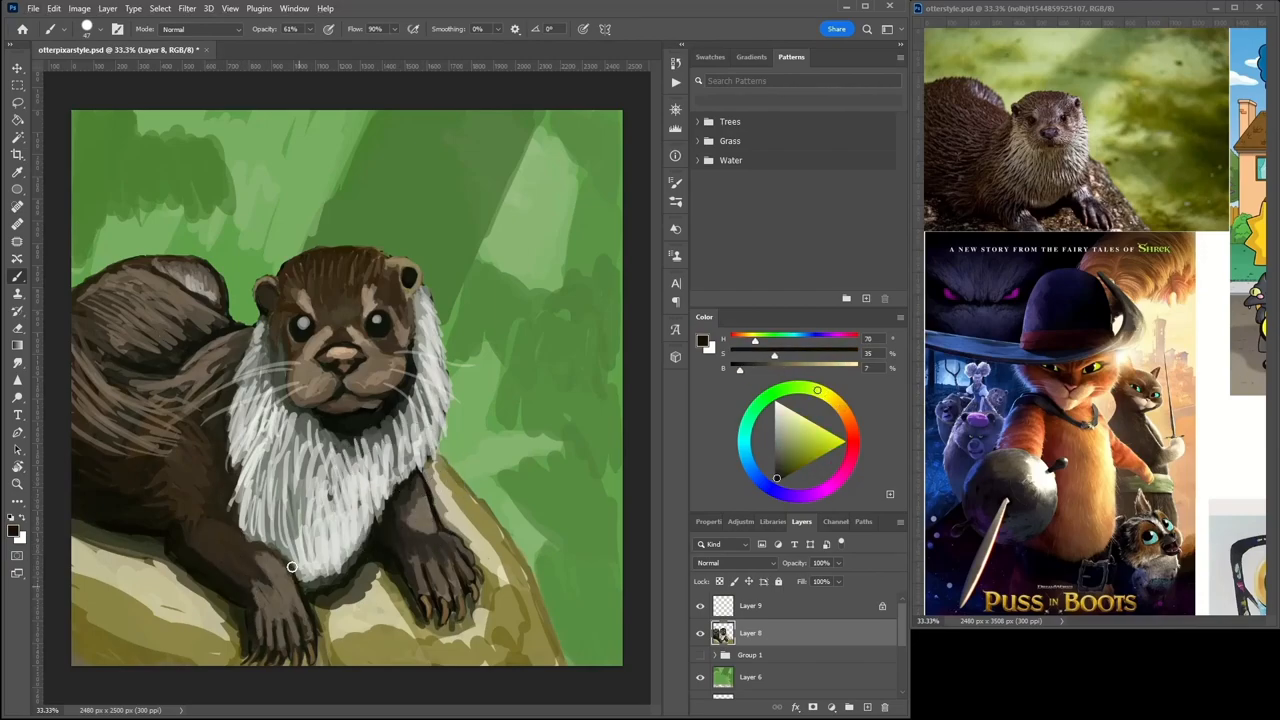
pyautogui.moveTo(292, 568); pyautogui.dragTo(164, 292)
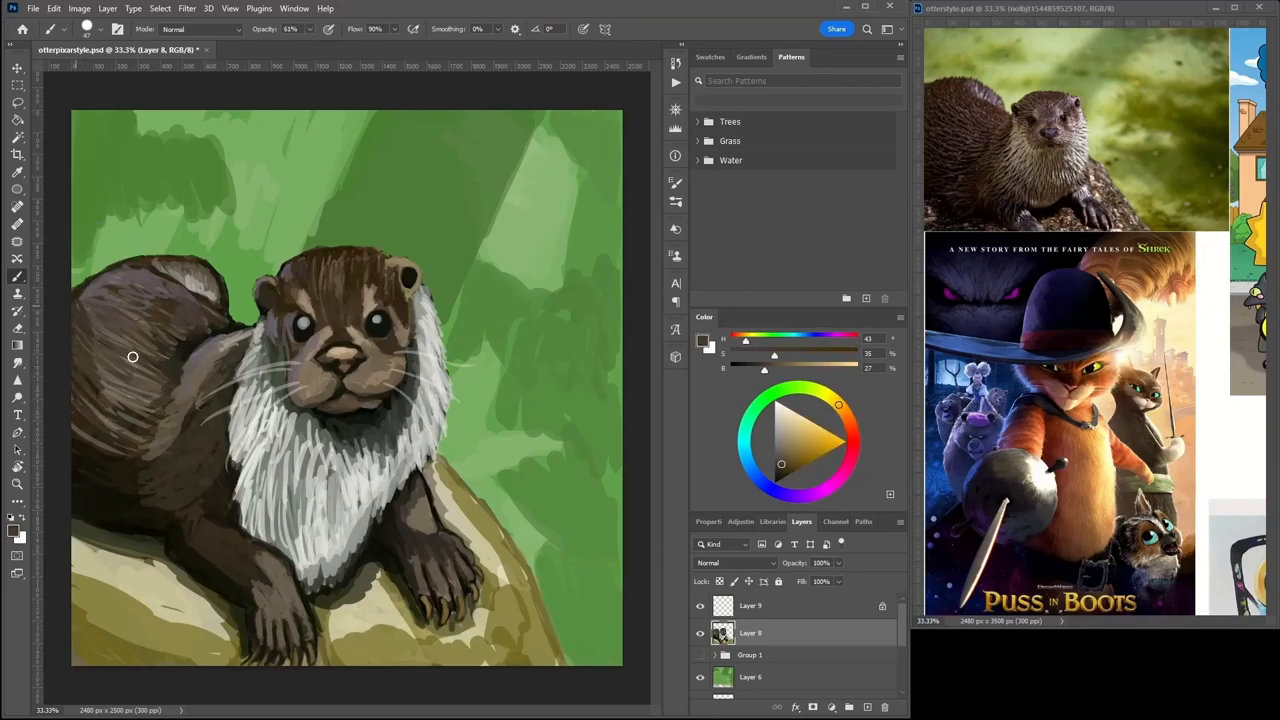
pyautogui.moveTo(132, 356); pyautogui.dragTo(216, 460)
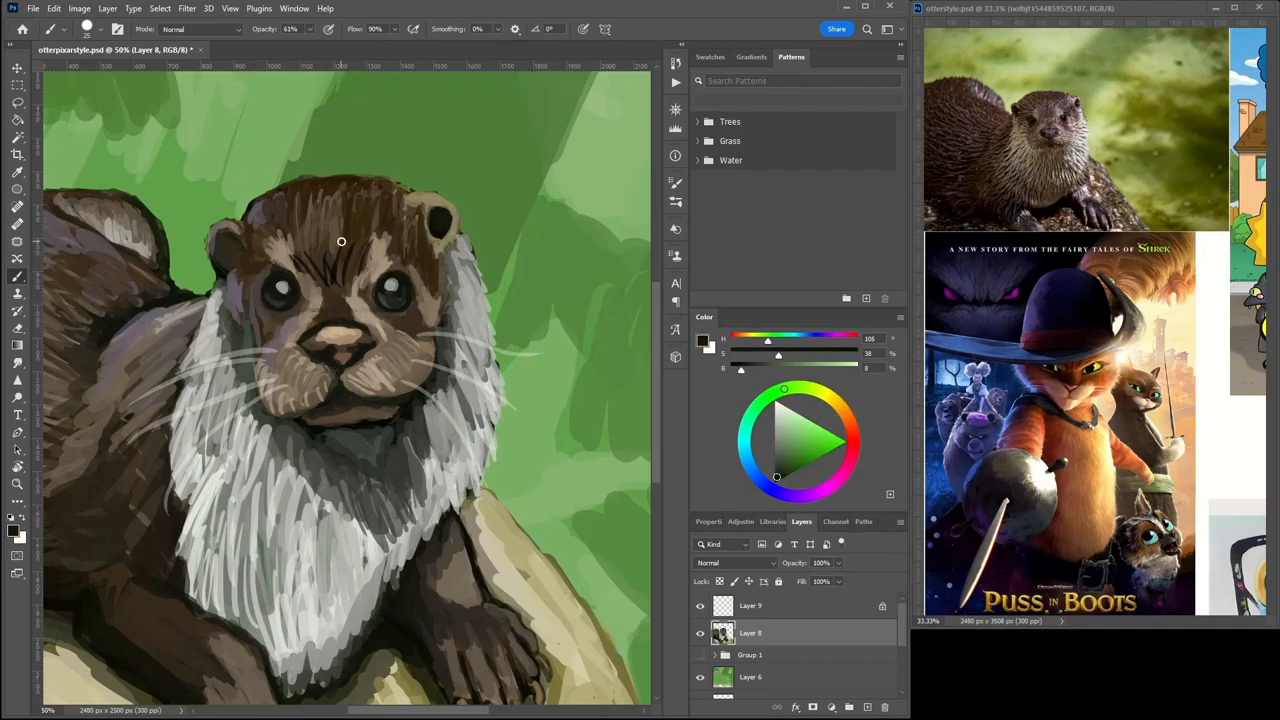
# Clear the current selection via Select > Deselect
pyautogui.click(160, 8)
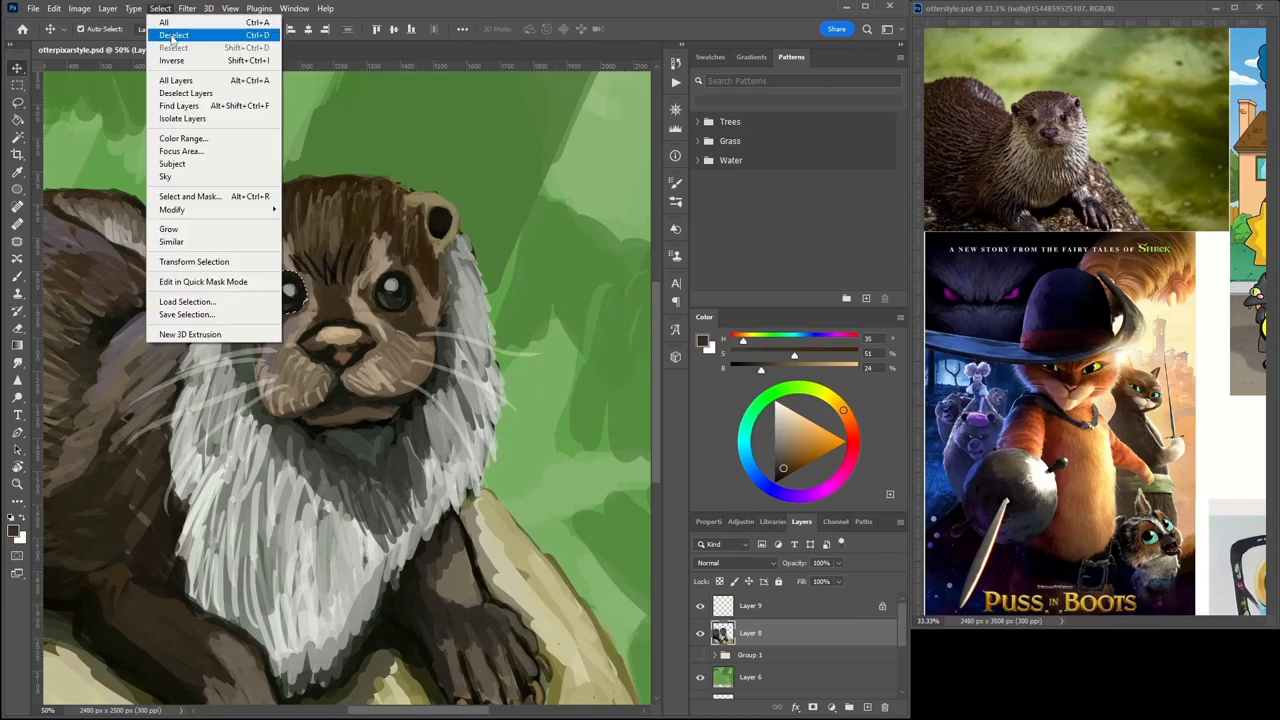
pyautogui.click(172, 36)
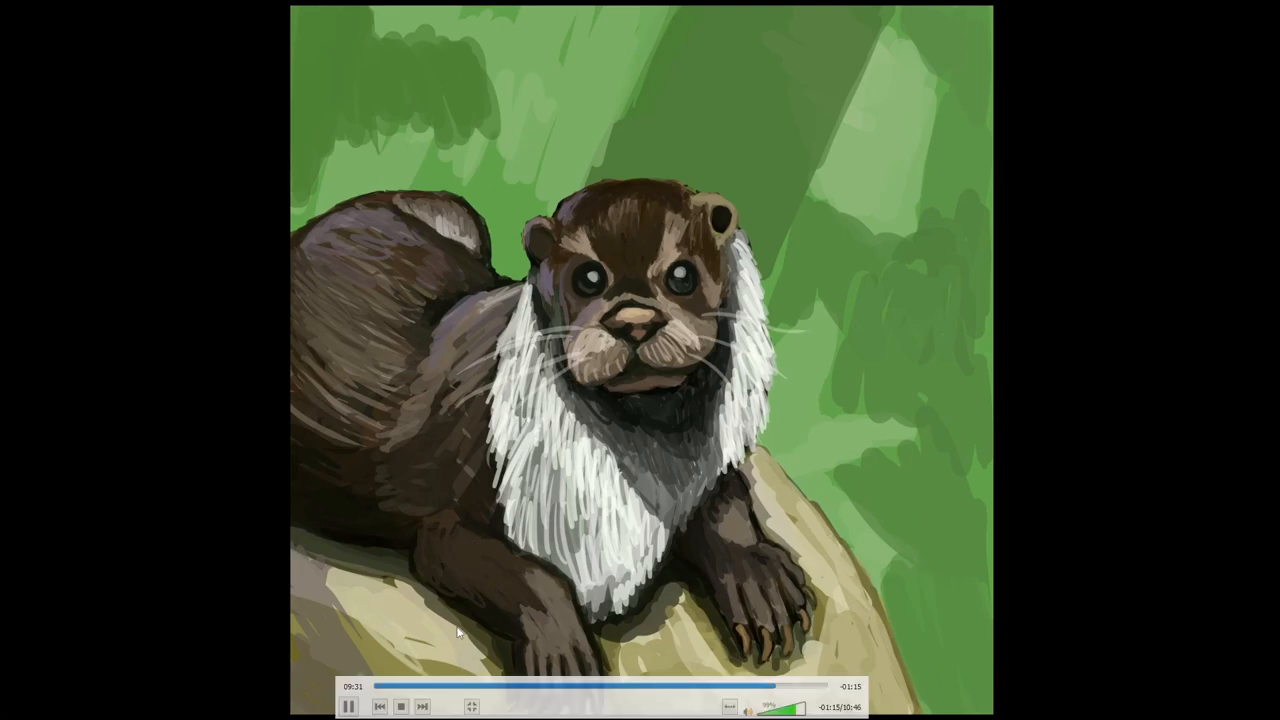
# Play the exported video in the media player to reveal the finished otter painting
pyautogui.click(348, 708)
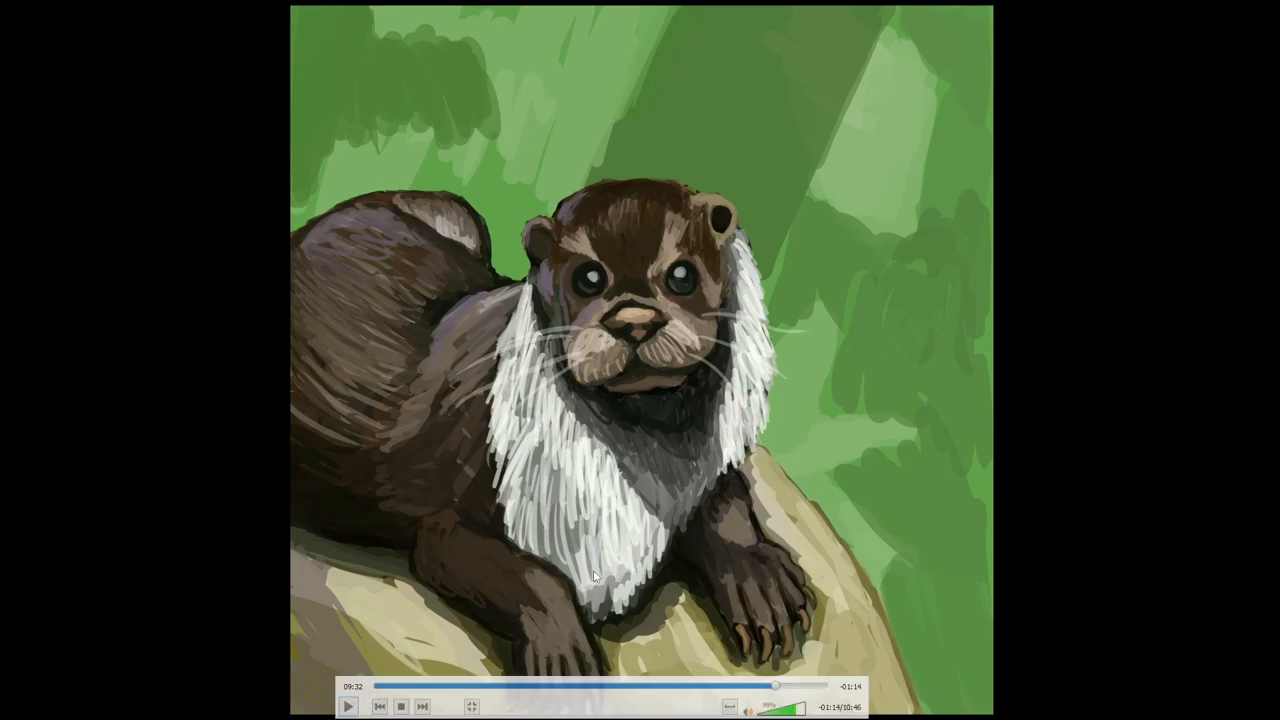
pyautogui.moveTo(596, 544)
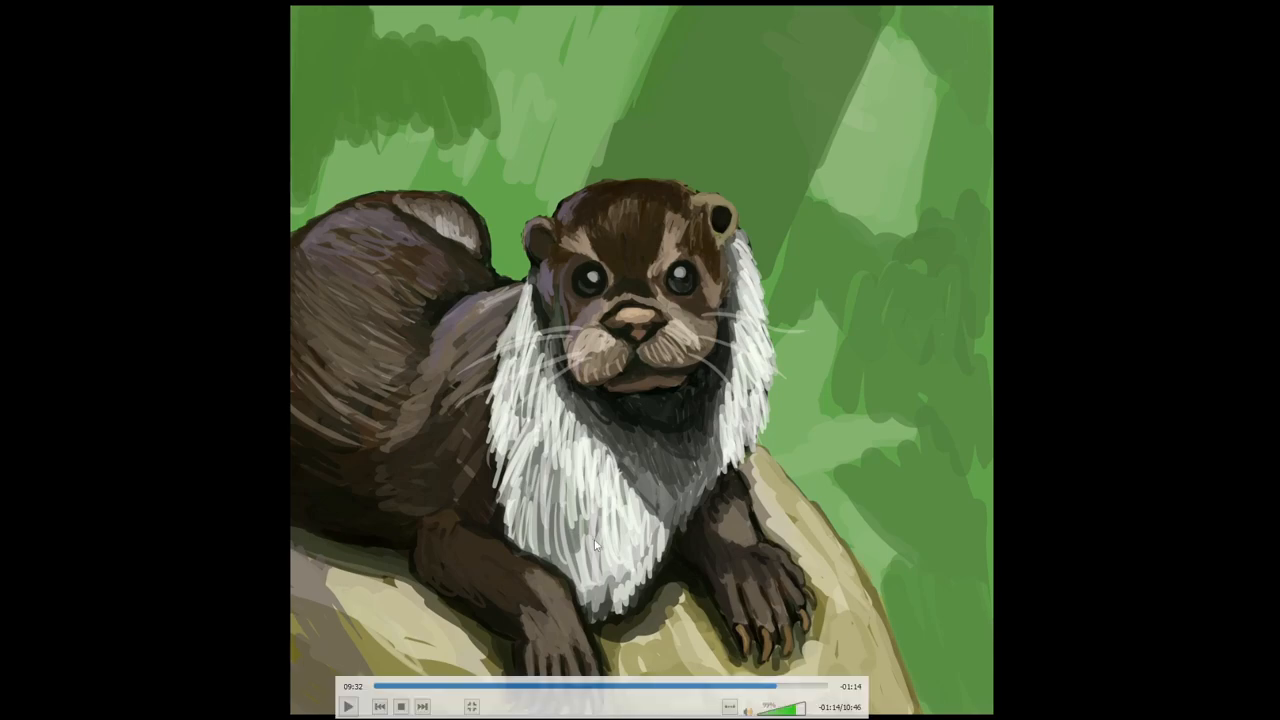